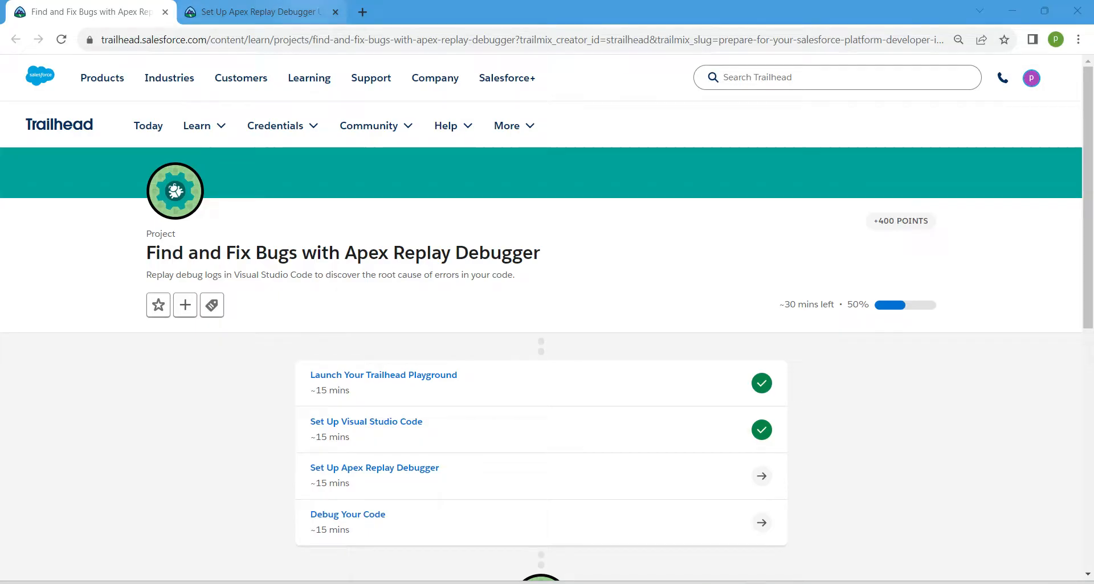
Open the 'Set Up Apex Replay Debugger' step in Trailhead.
left_click(374, 467)
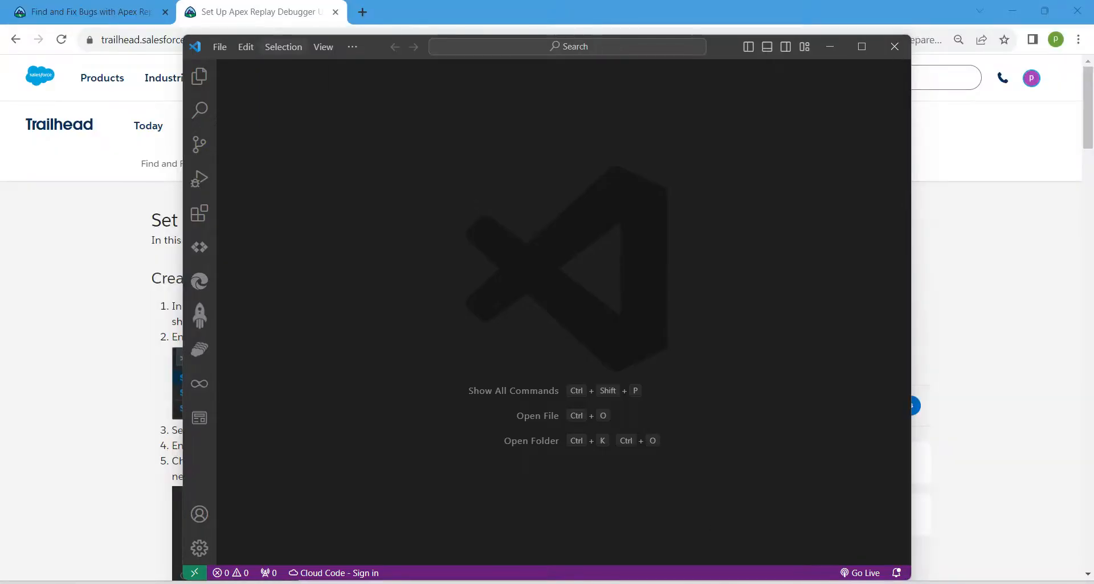
Maximize VS Code and run SFDX: Create Project from the Command Palette, entering the project name.
left_click(861, 46)
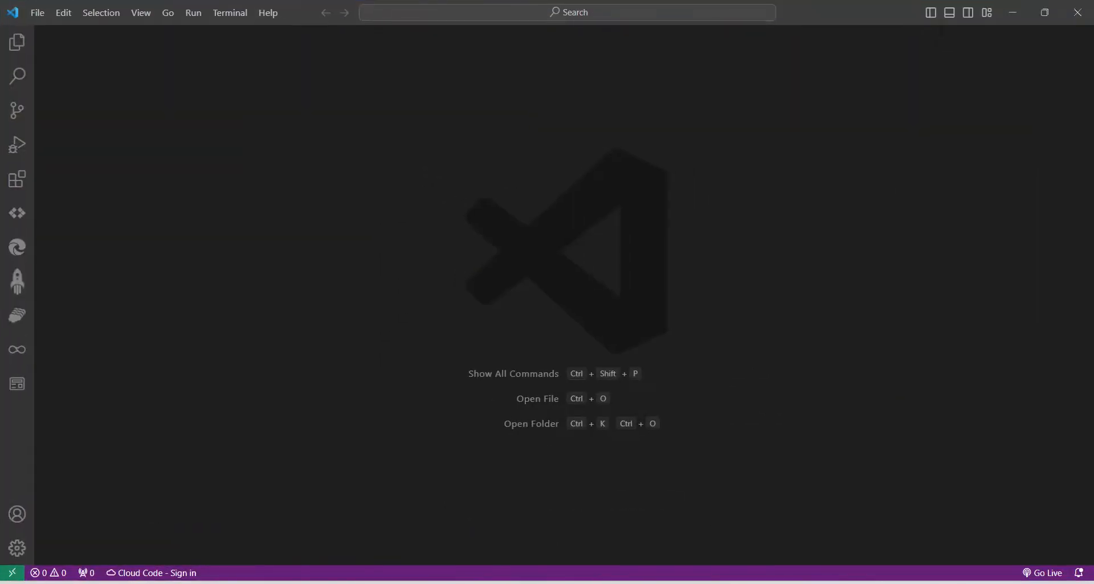
left_click(140, 13)
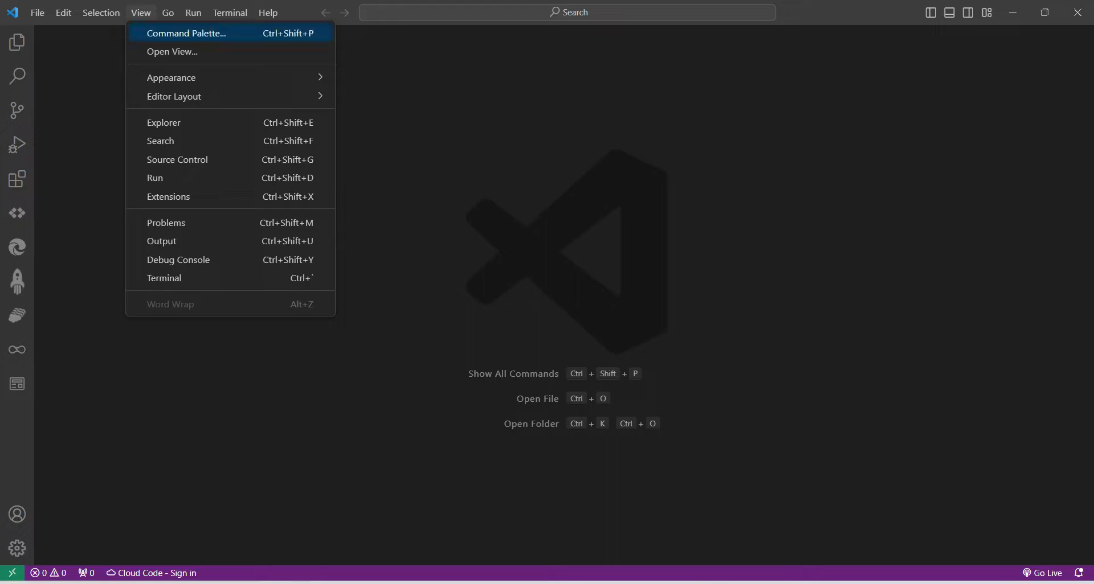
left_click(186, 33)
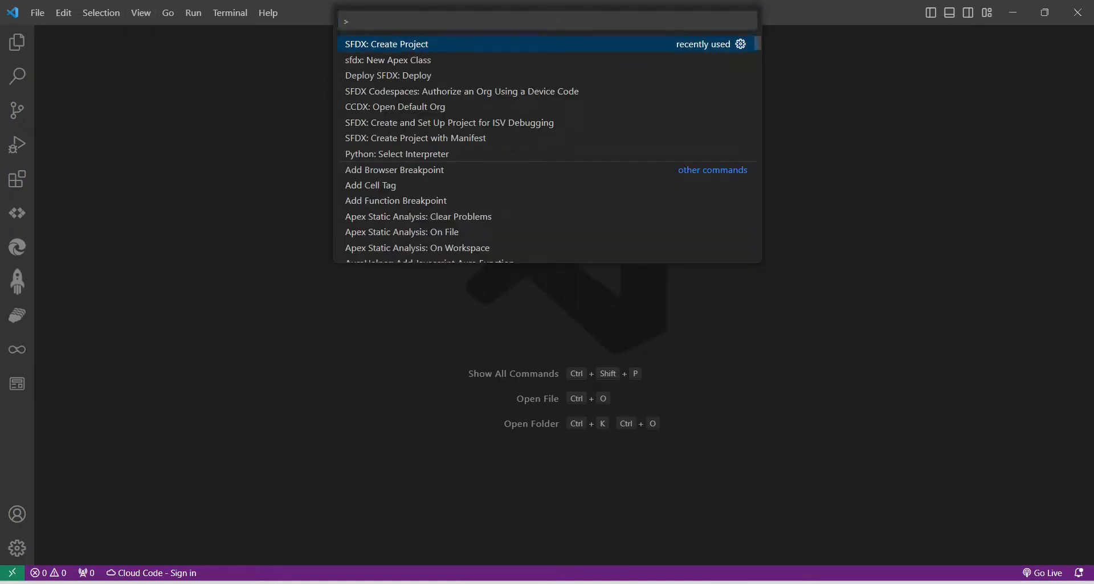
left_click(386, 43)
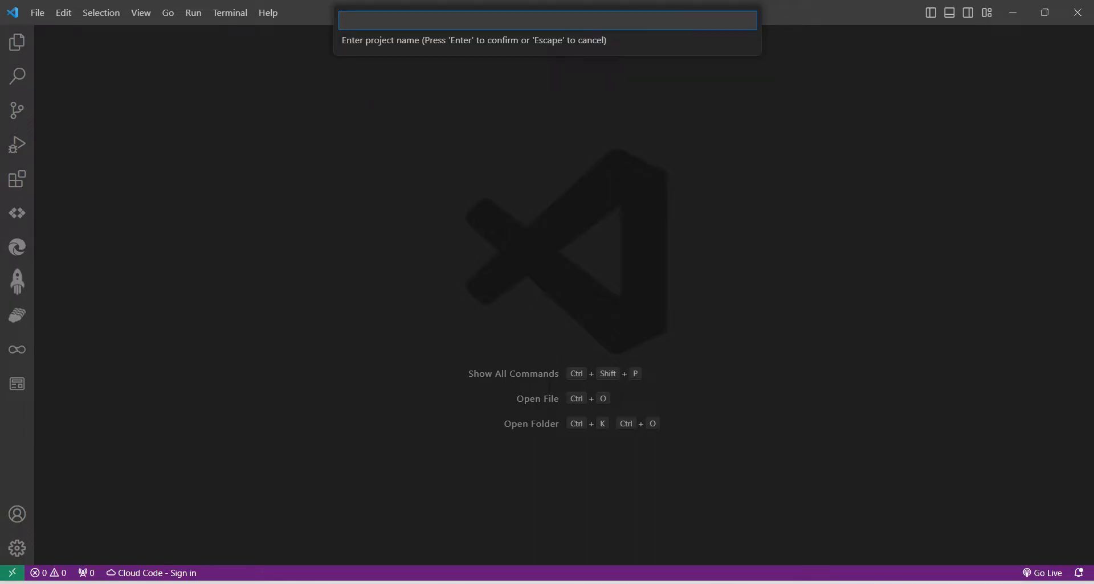
key("Escape")
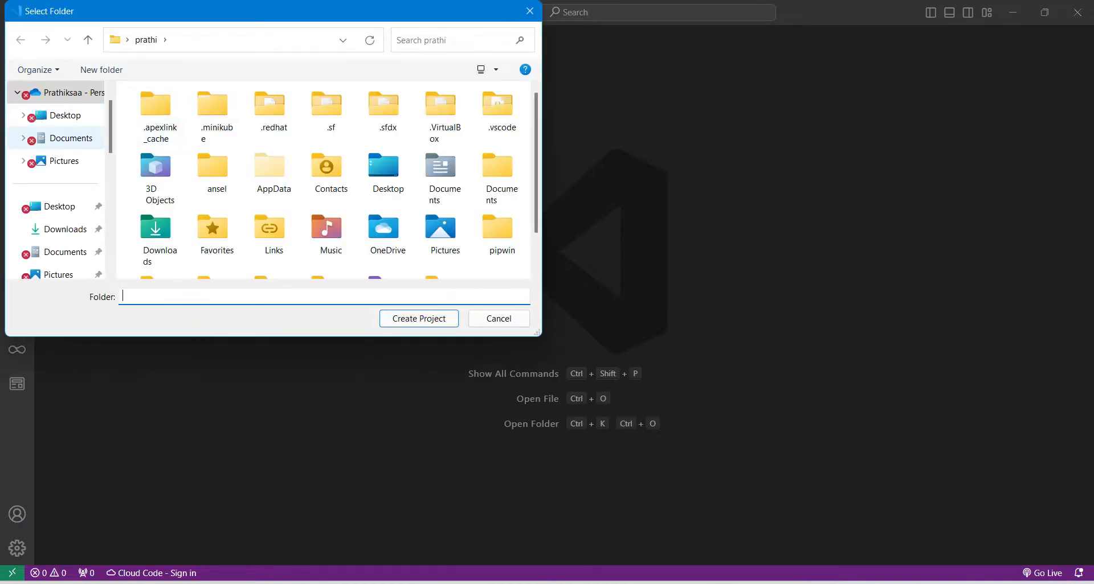
Create debugger-project in Downloads\vscode, overwriting the existing copy.
scroll("down", 3)
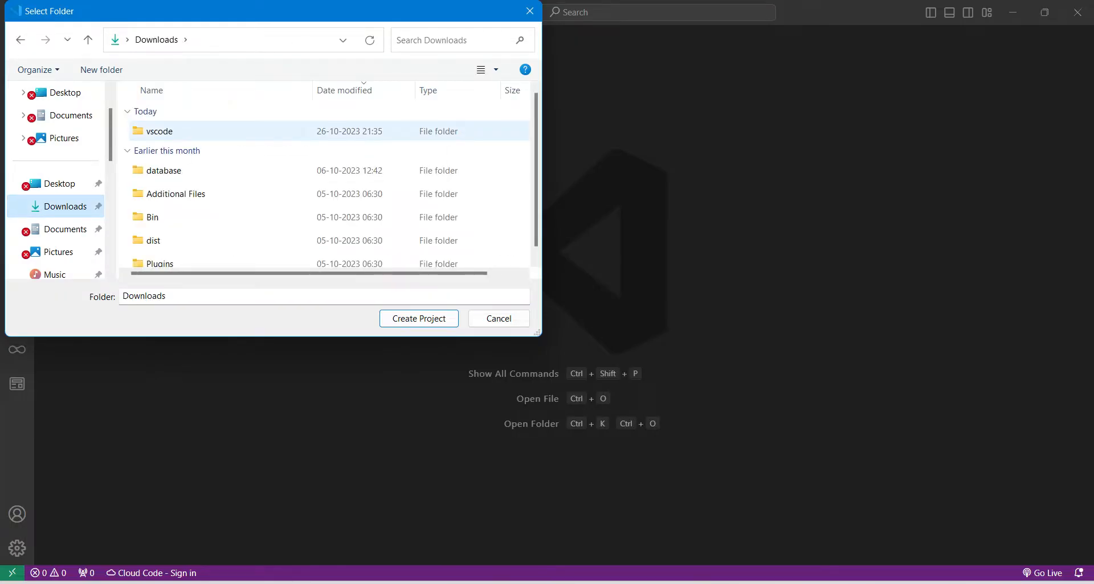
mouse_move(164, 170)
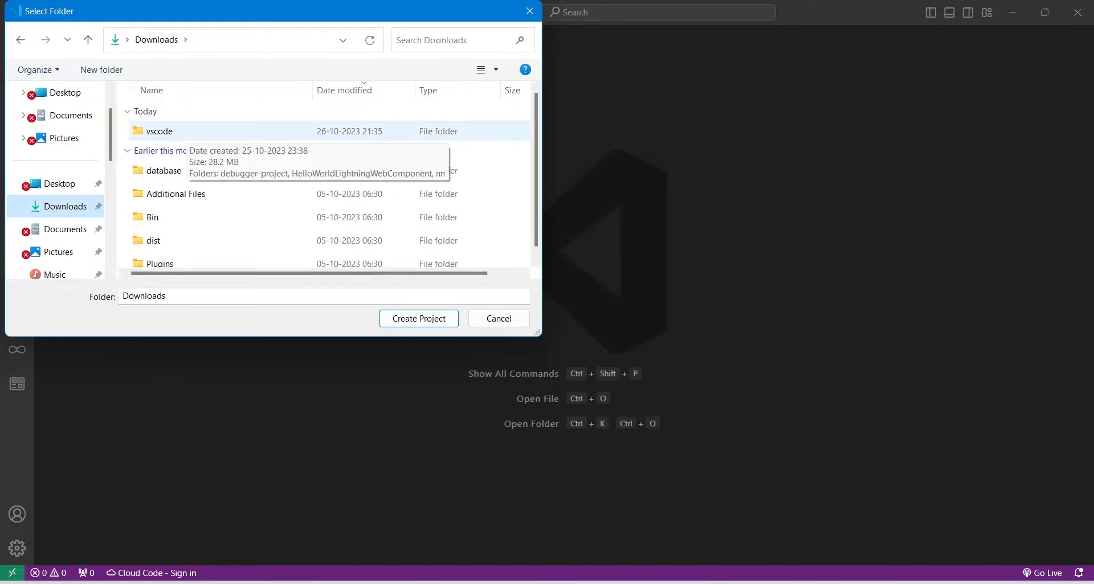
left_click(159, 131)
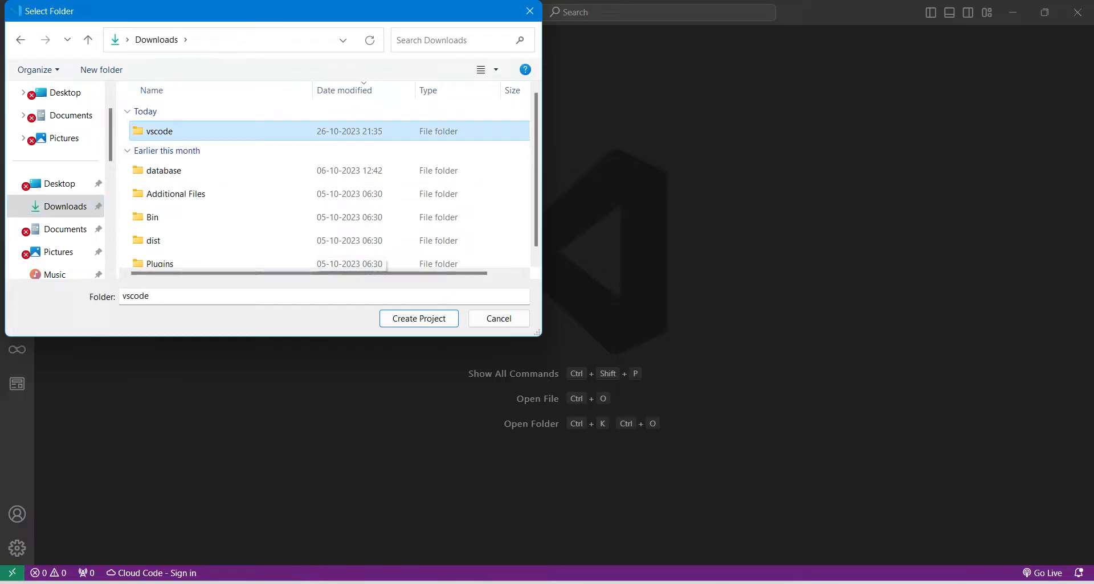
left_click(418, 319)
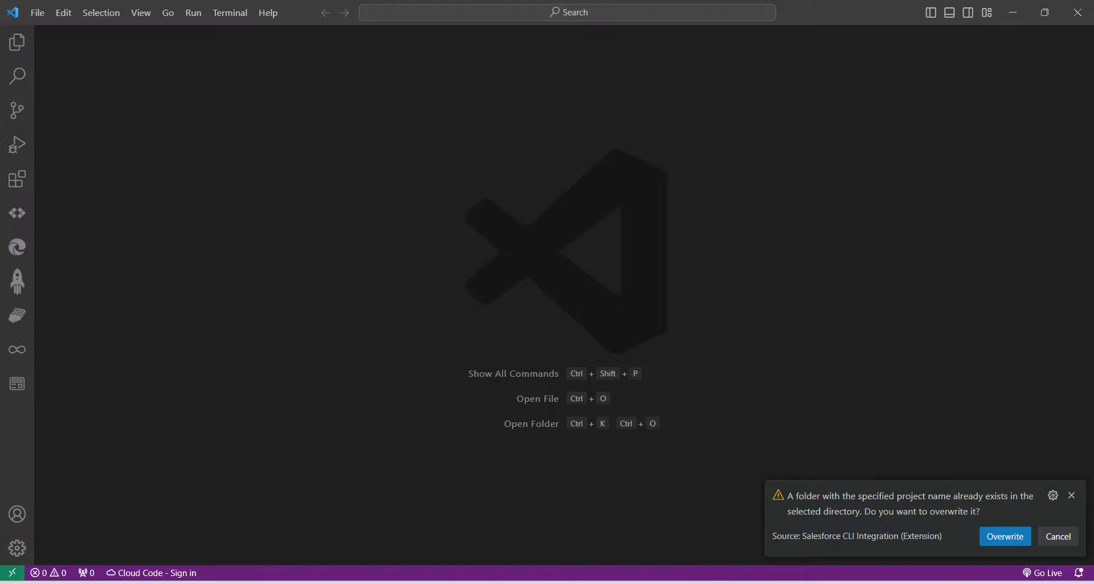
left_click(1003, 537)
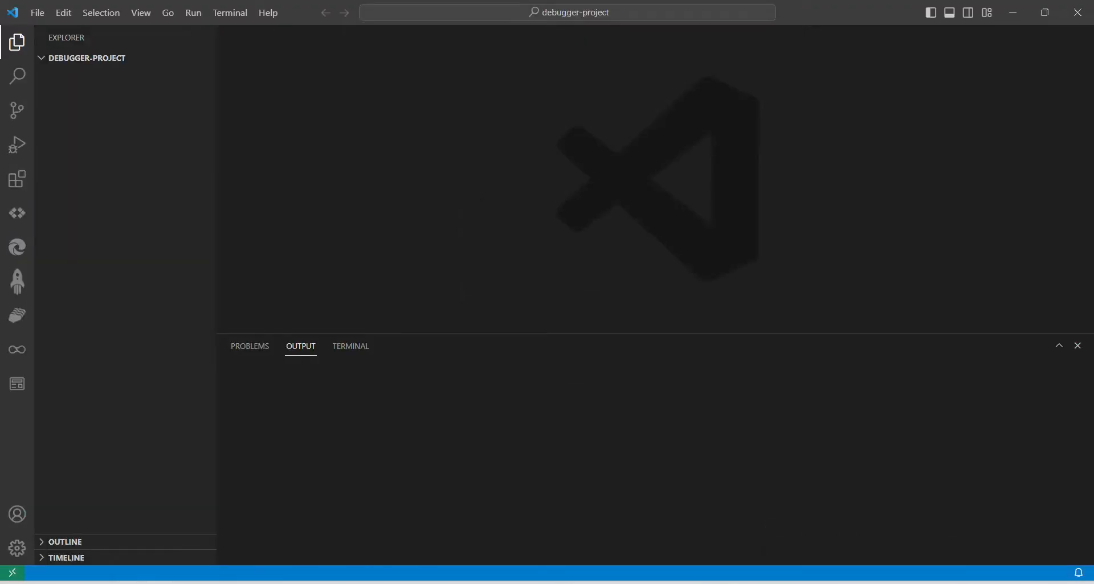
Expand force-app\main\default and open the classes folder's context menu.
left_click(87, 59)
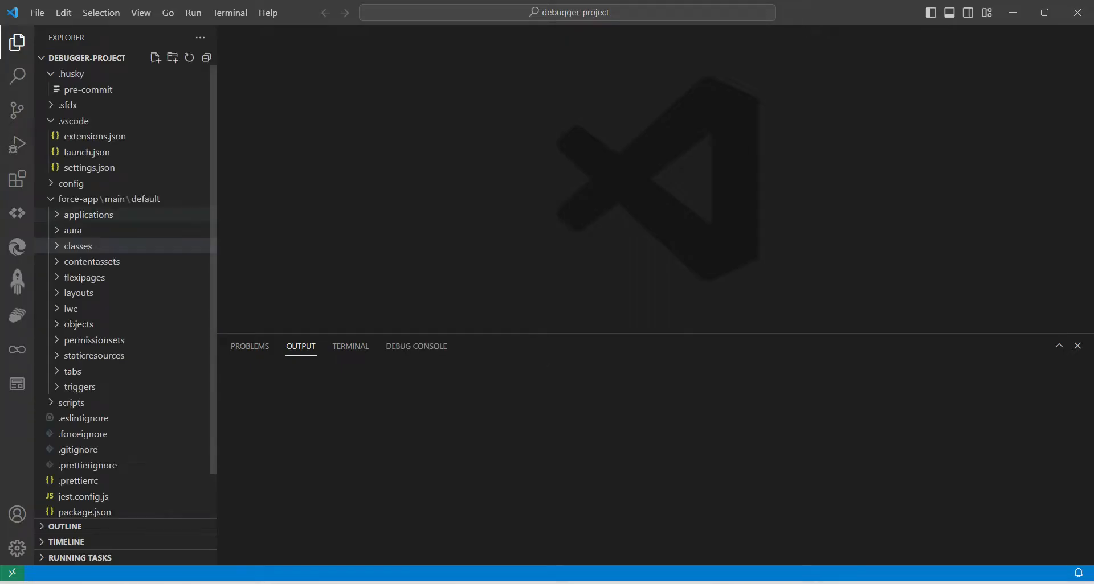
mouse_move(77, 245)
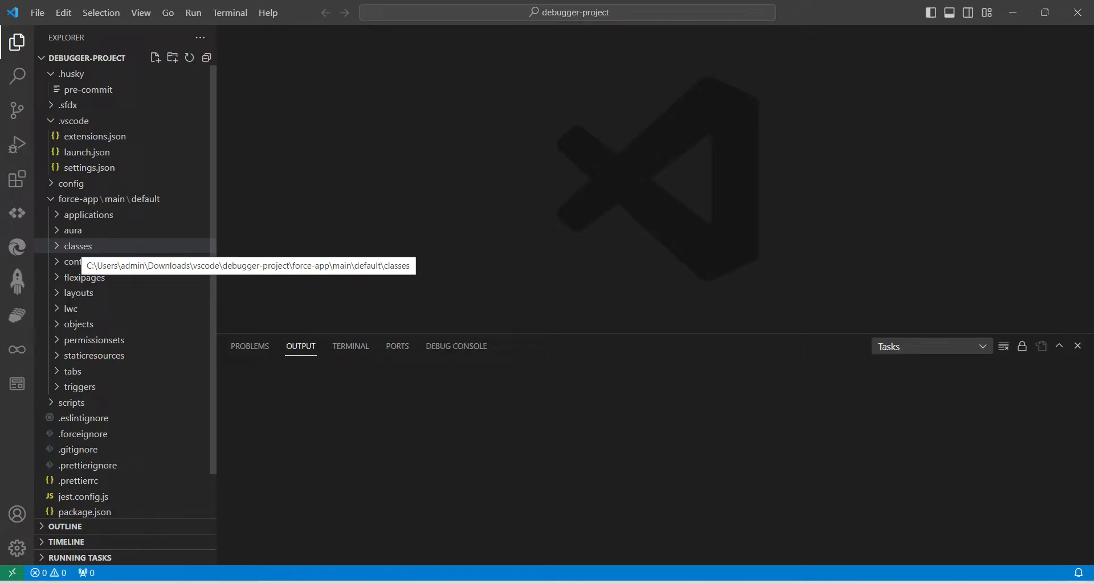
right_click(77, 245)
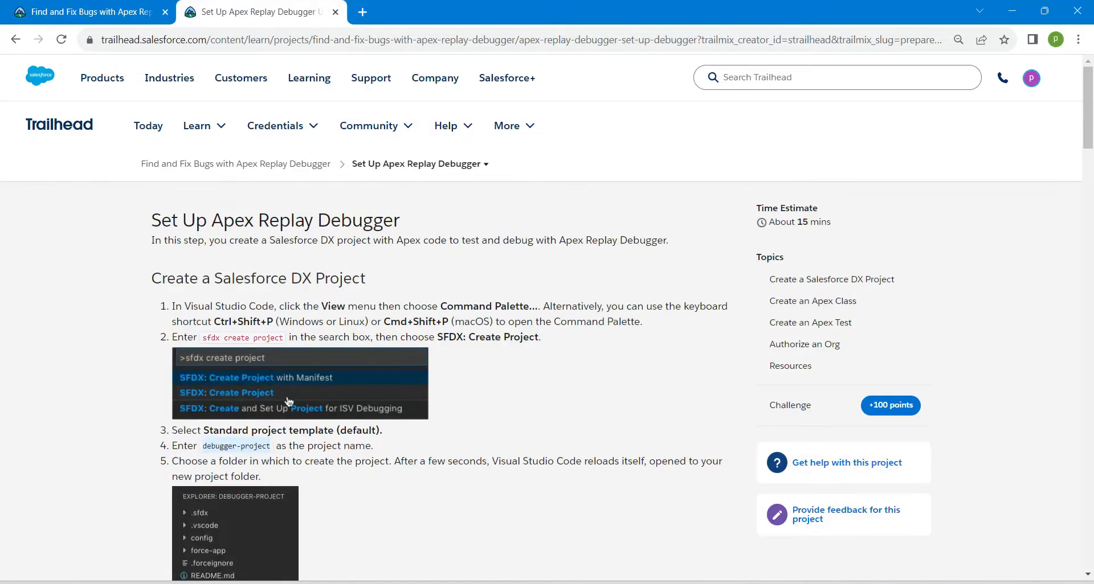
Scroll Trailhead down to the Create an Apex Class section and AccountService code.
scroll("down", 3)
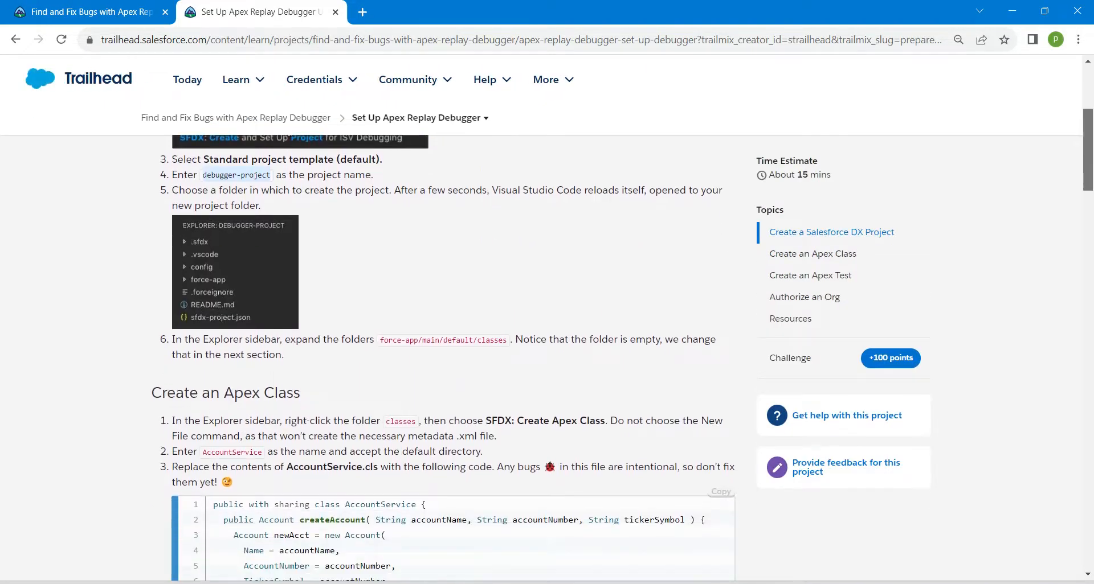
scroll("down", 3)
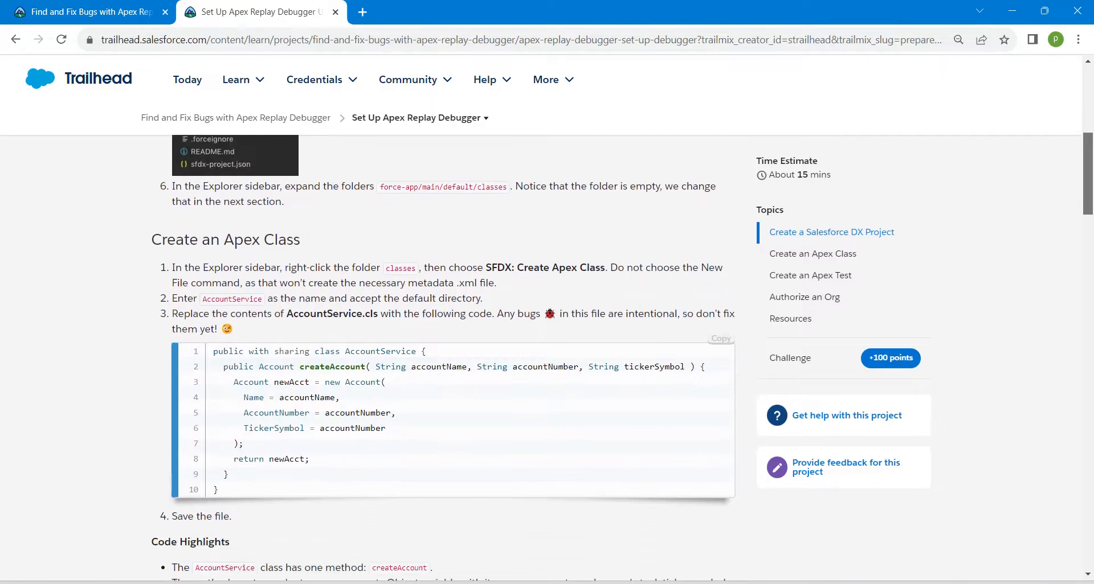
scroll("down", 3)
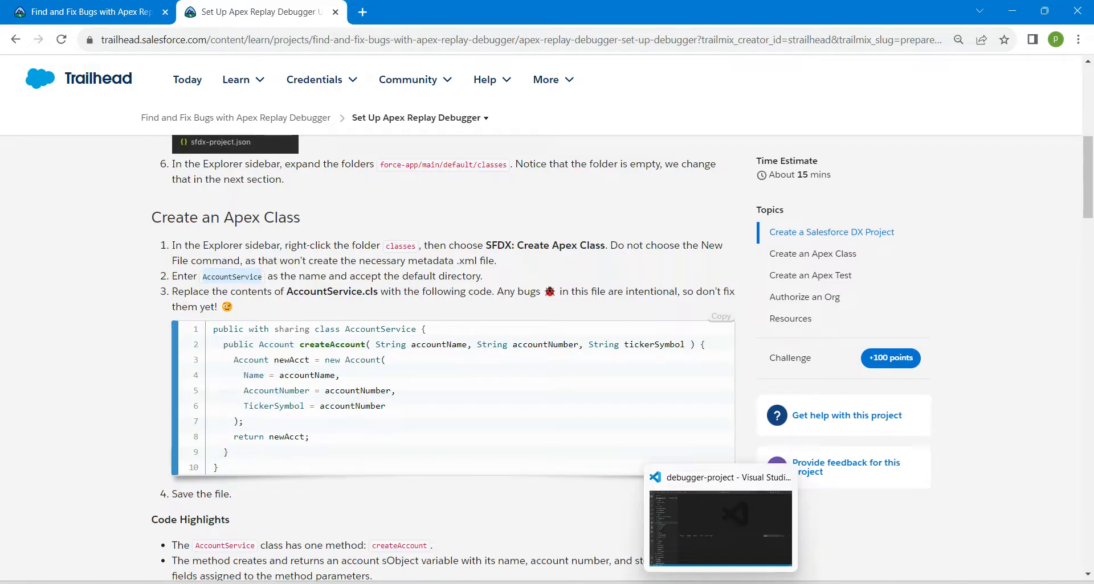
left_click(719, 528)
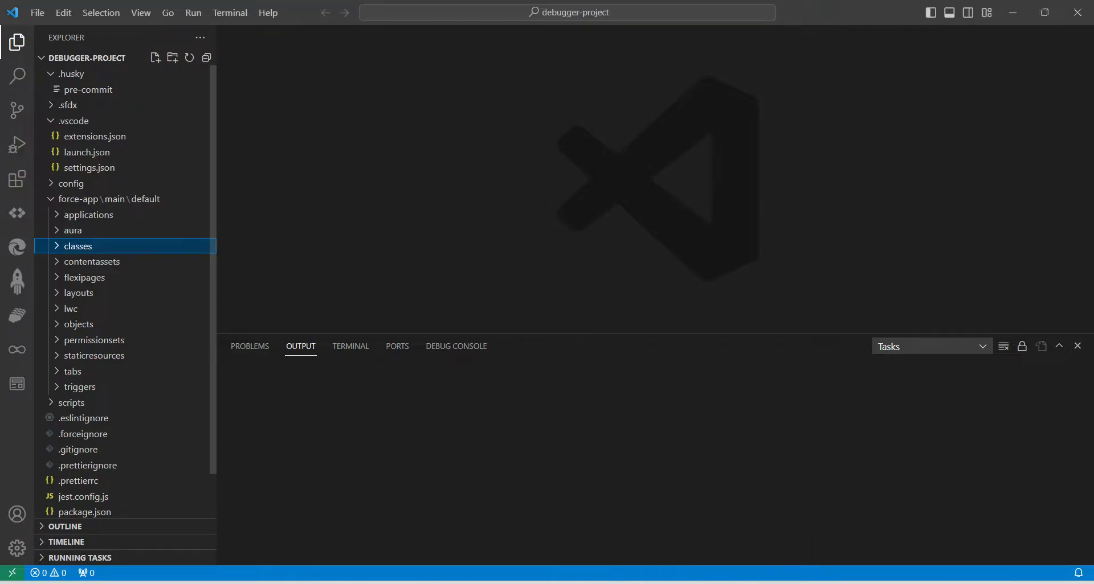
right_click(78, 245)
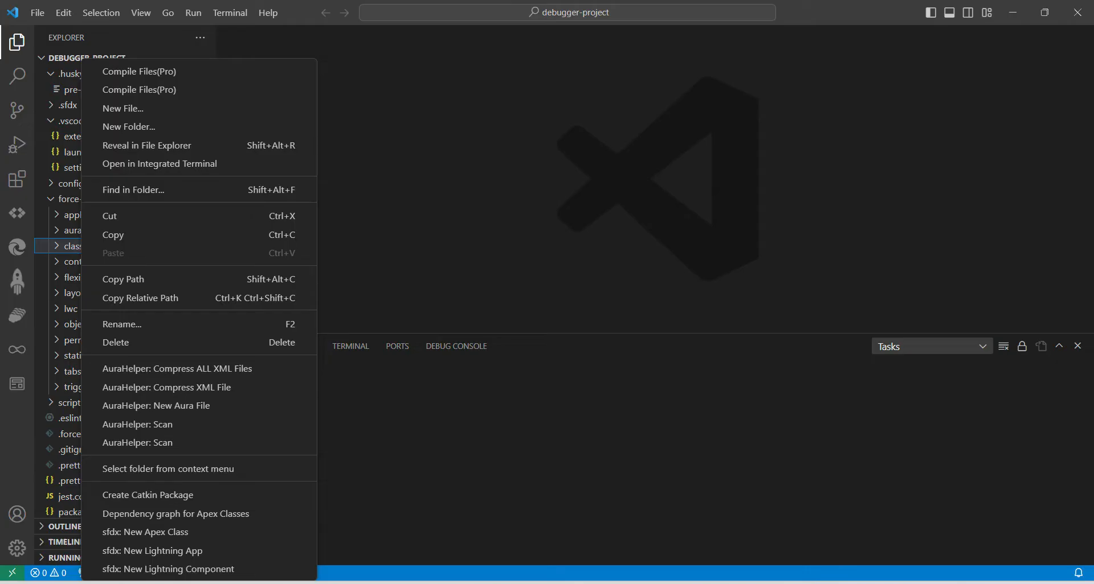
mouse_move(145, 532)
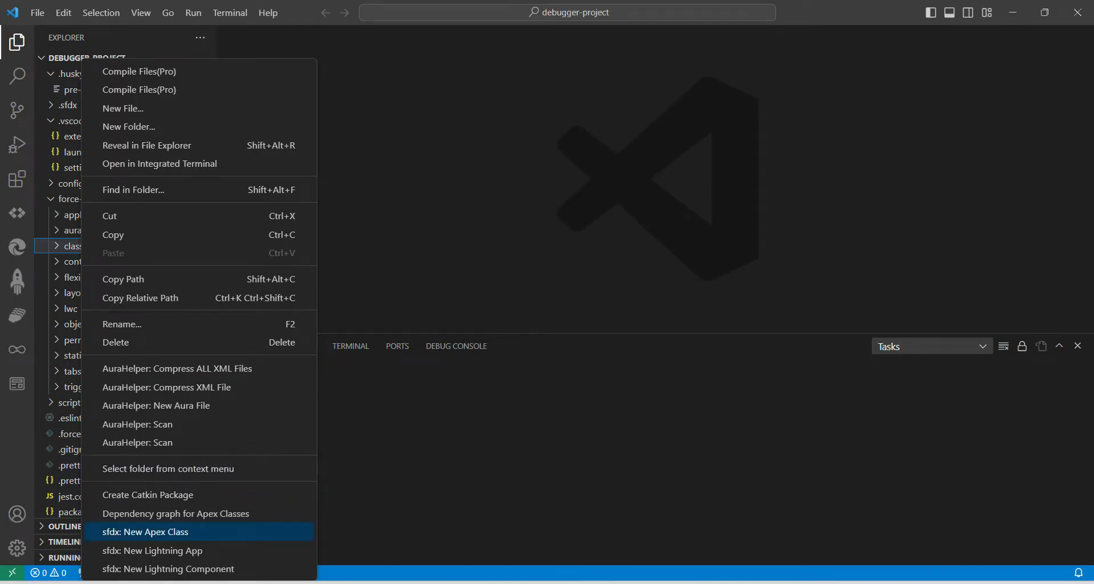
left_click(146, 532)
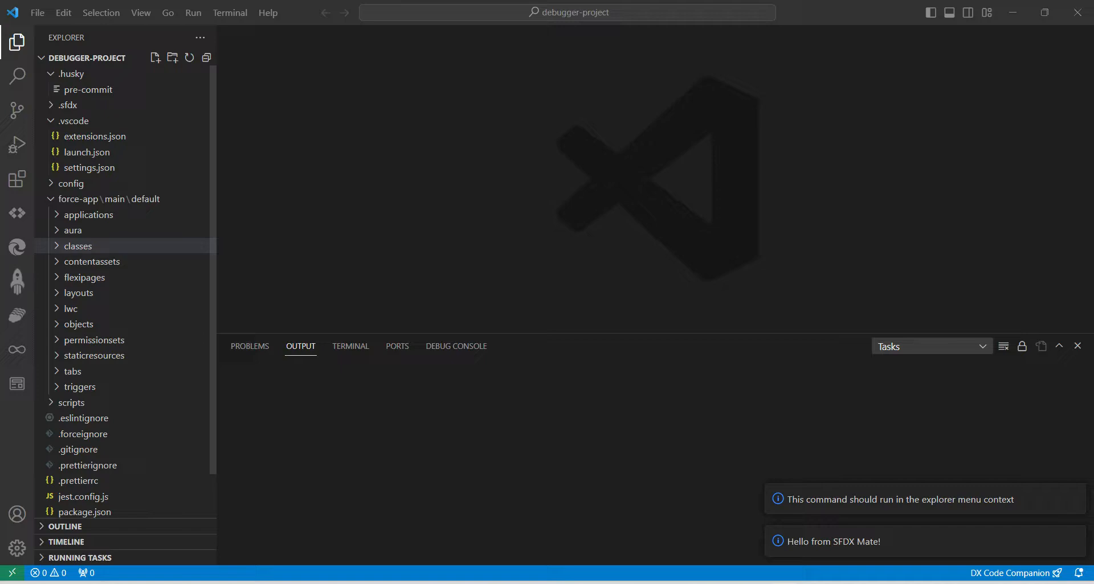
right_click(78, 246)
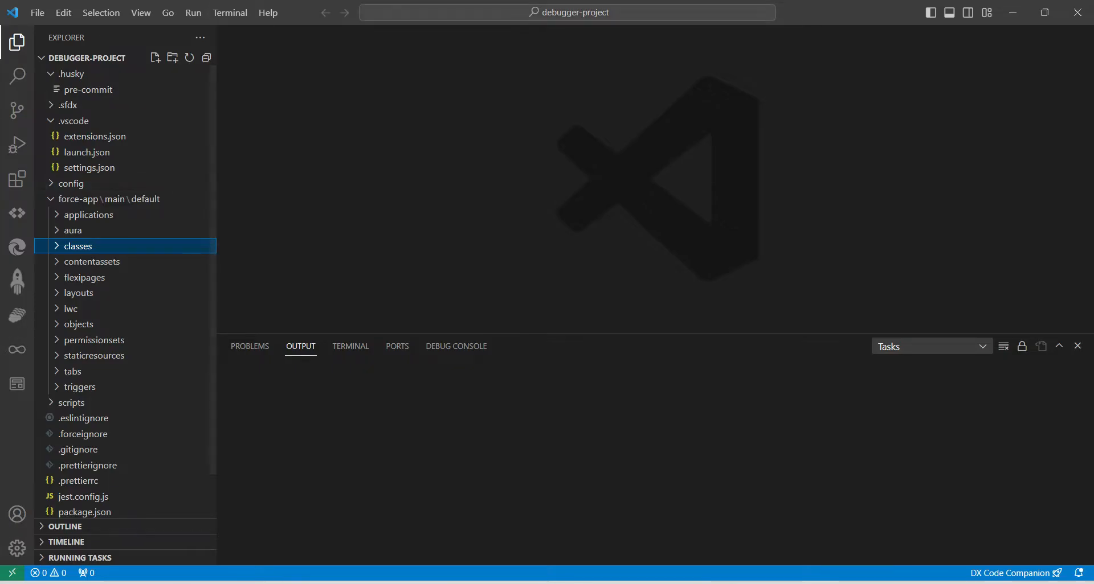
Run SFDX: Create Apex Class to create AccountService, then return to Trailhead.
left_click(140, 13)
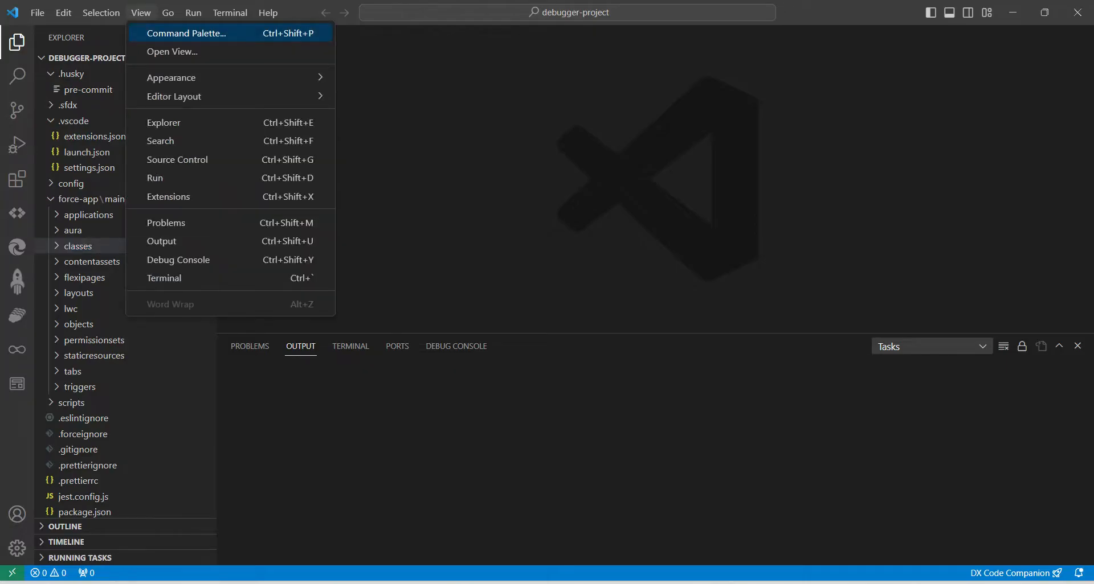
left_click(185, 33)
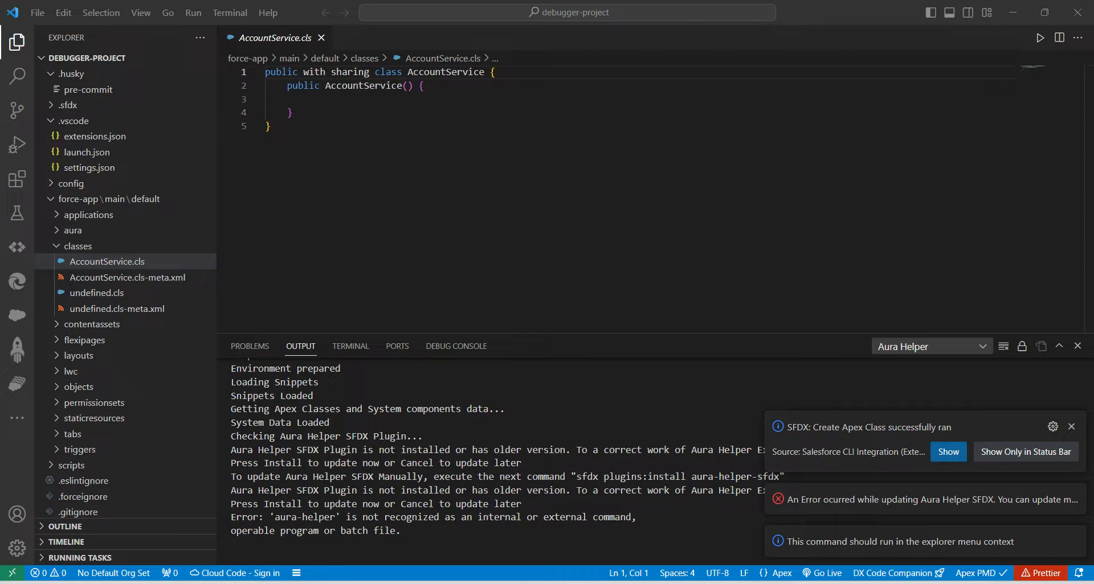
left_click(1071, 426)
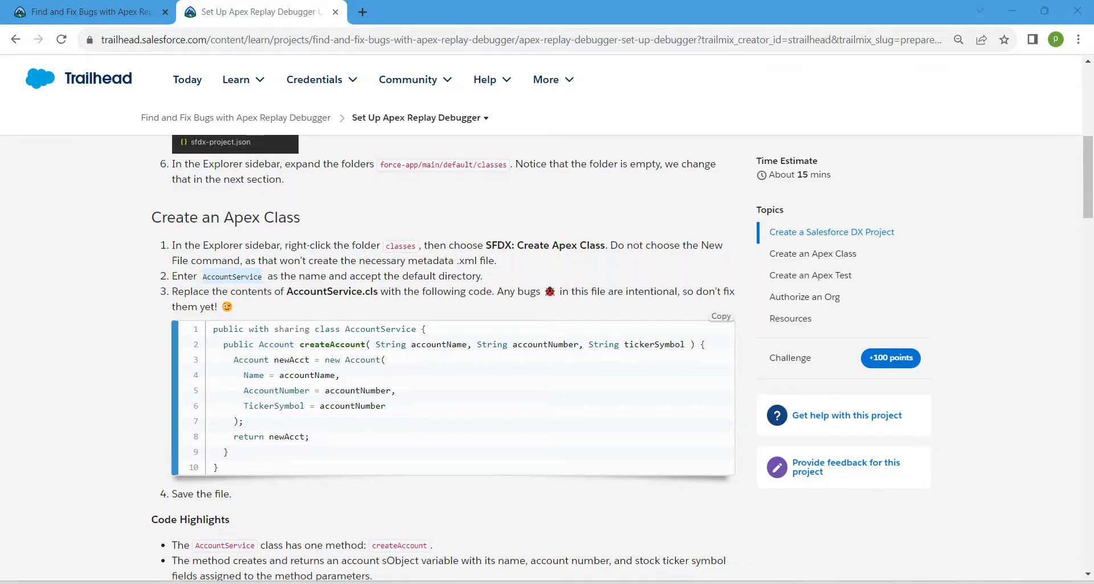
Select all of AccountService.cls's template code, then switch to the Trailhead sample.
left_click(721, 317)
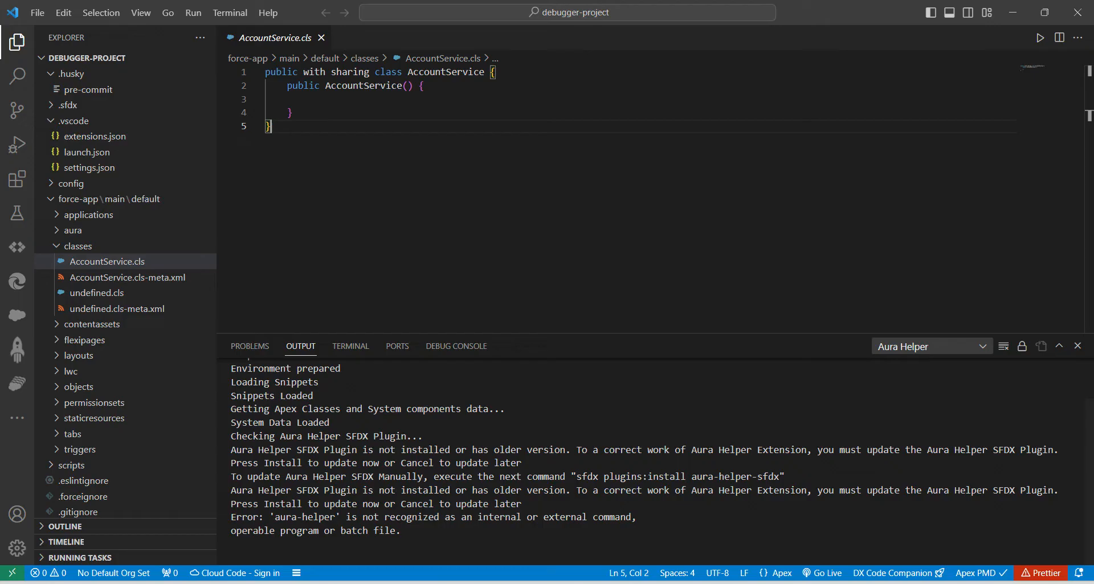
key("ctrl+a")
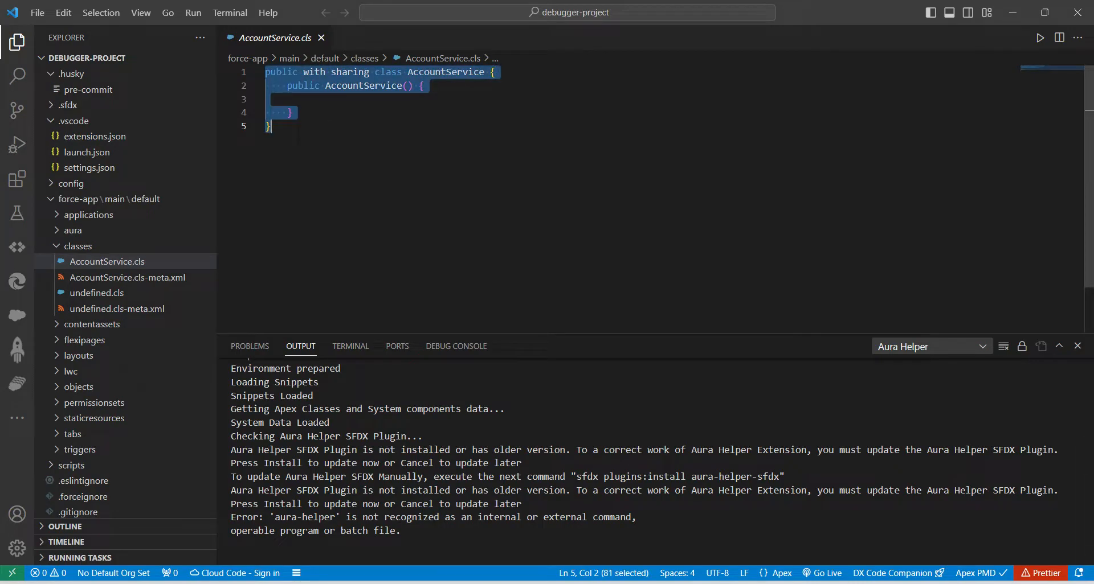
left_click(350, 346)
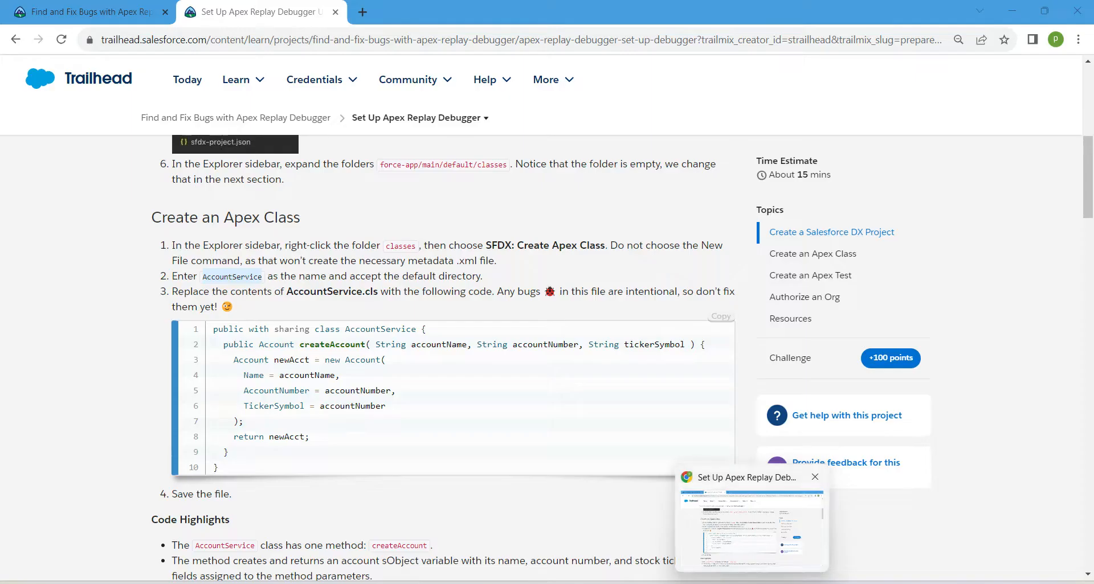
Bring Trailhead forward and scroll to the AccountService code sample.
left_click(814, 476)
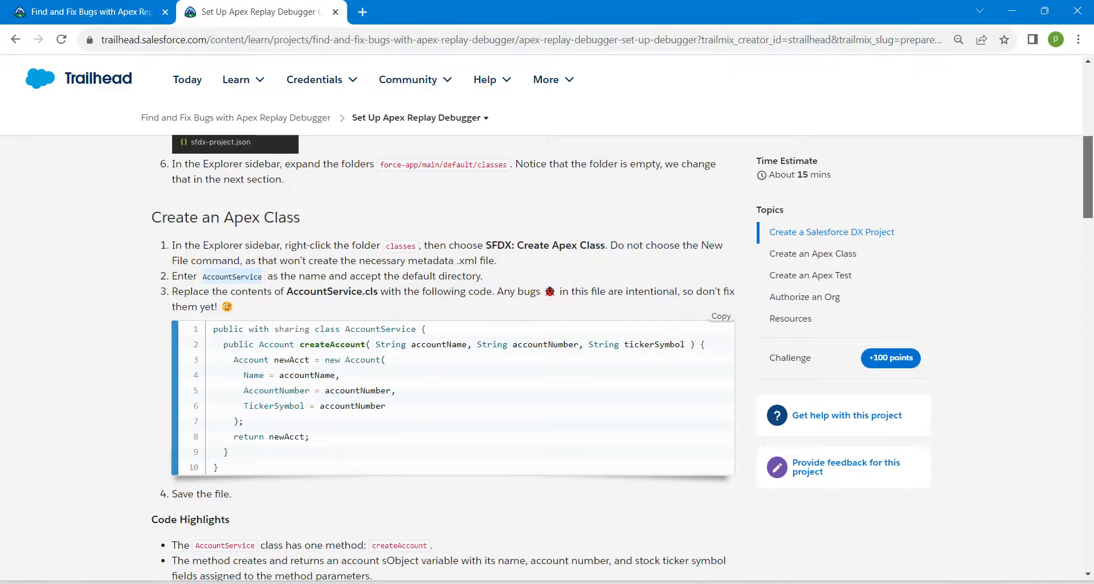
scroll("down", 3)
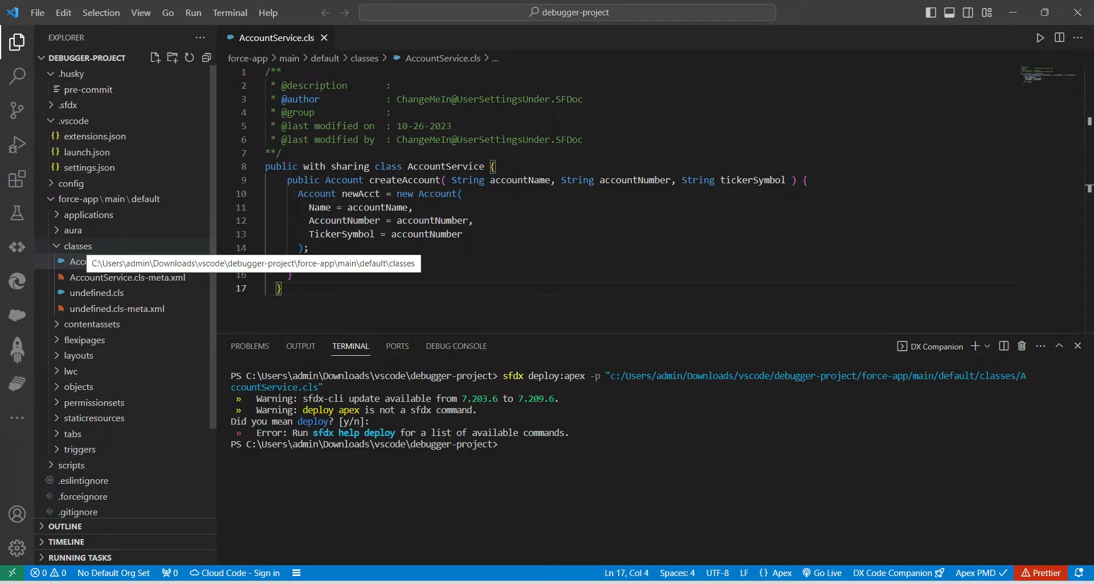
Create the AccountServiceTest Apex class from the classes folder's context menu.
right_click(77, 247)
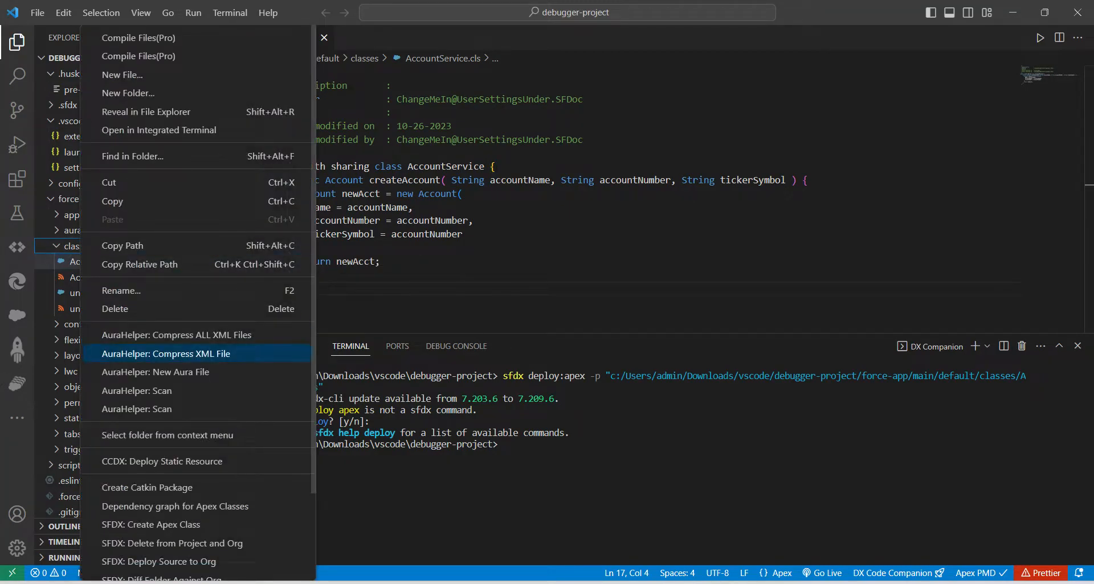
mouse_move(151, 524)
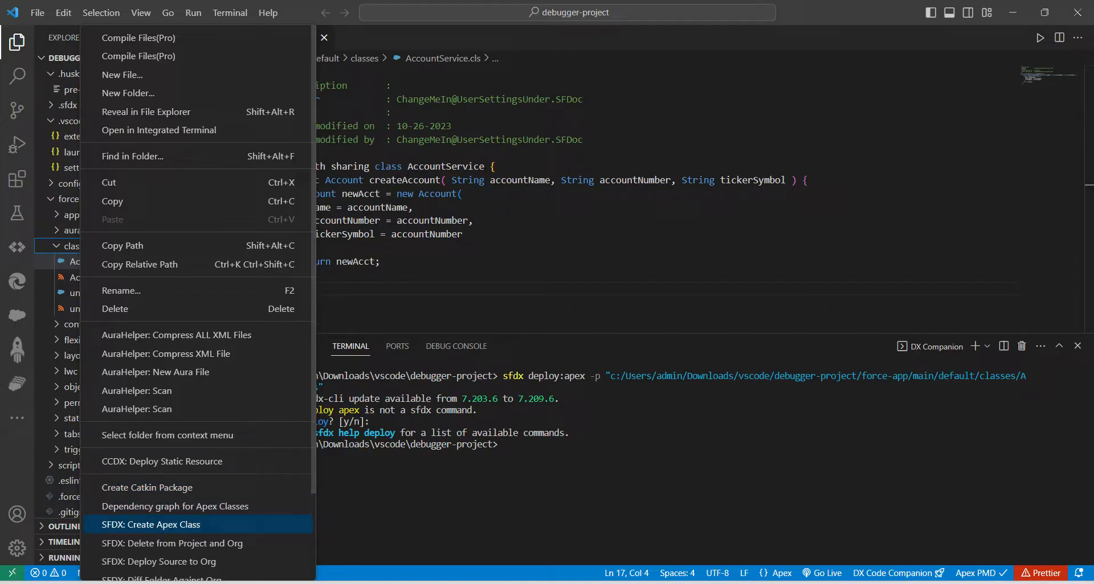
left_click(150, 524)
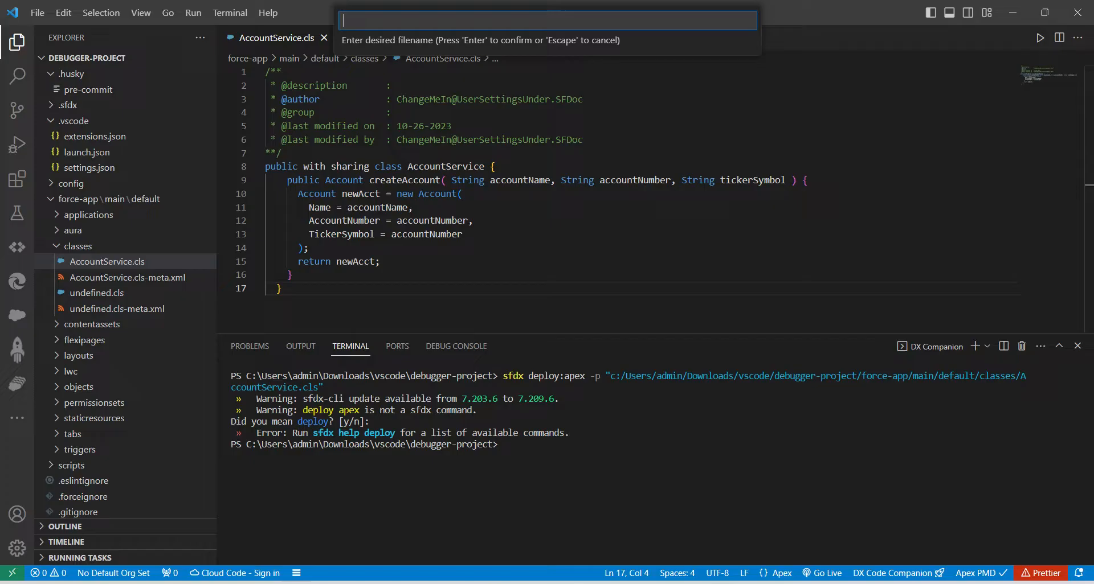
type("AccountServiceTest")
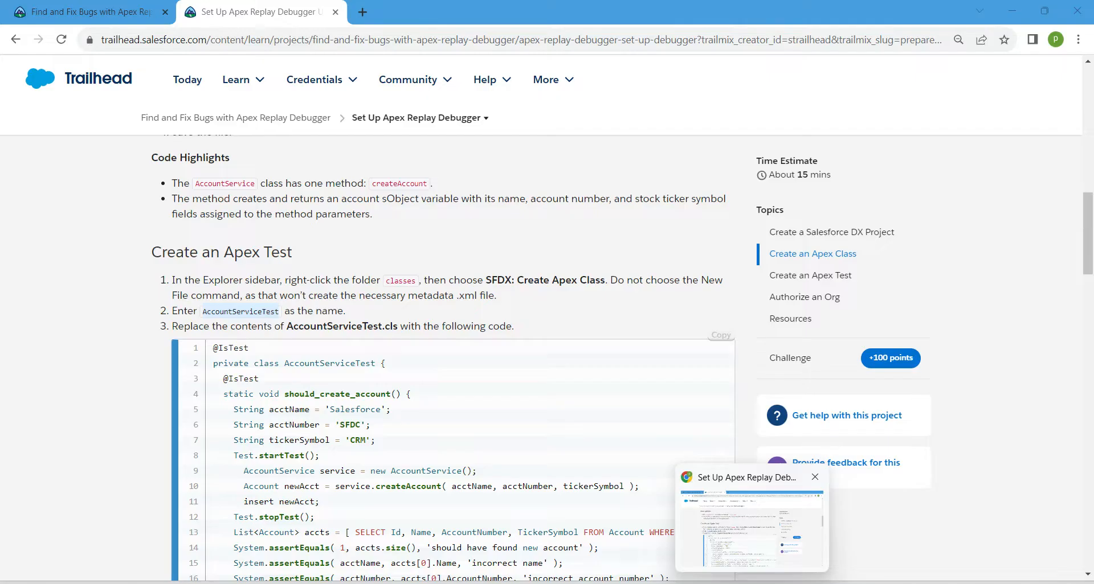
Scroll Trailhead past the AccountServiceTest code to the Authorize an Org section.
left_click(721, 336)
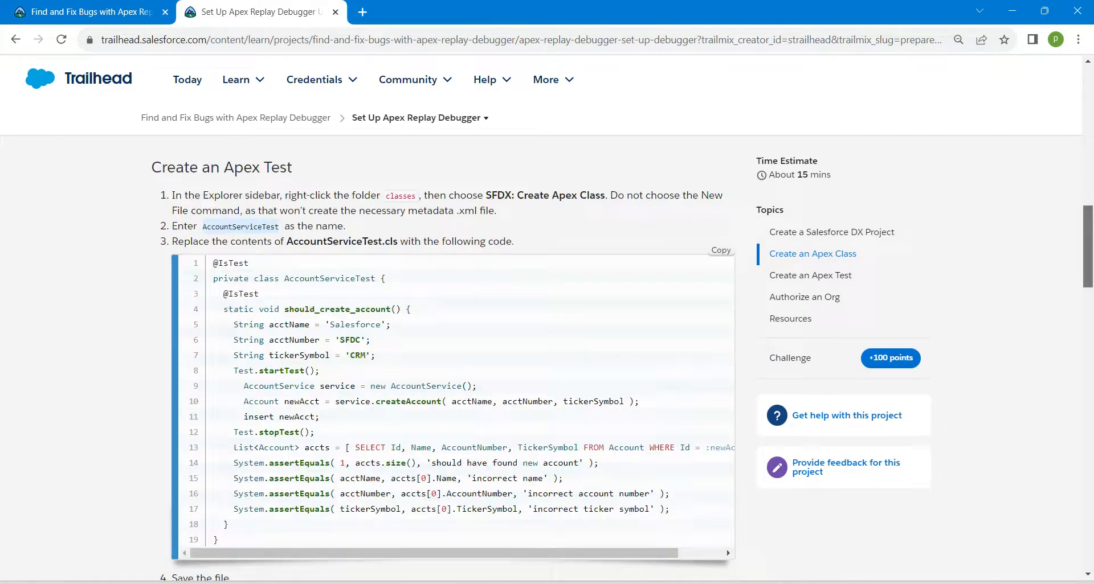
scroll("down", 3)
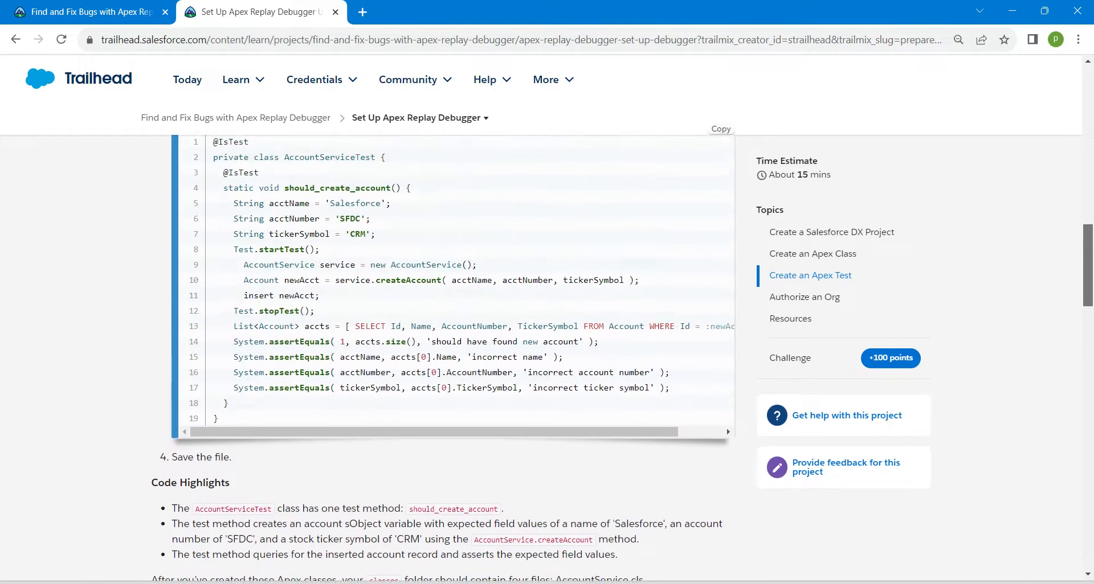
scroll("down", 3)
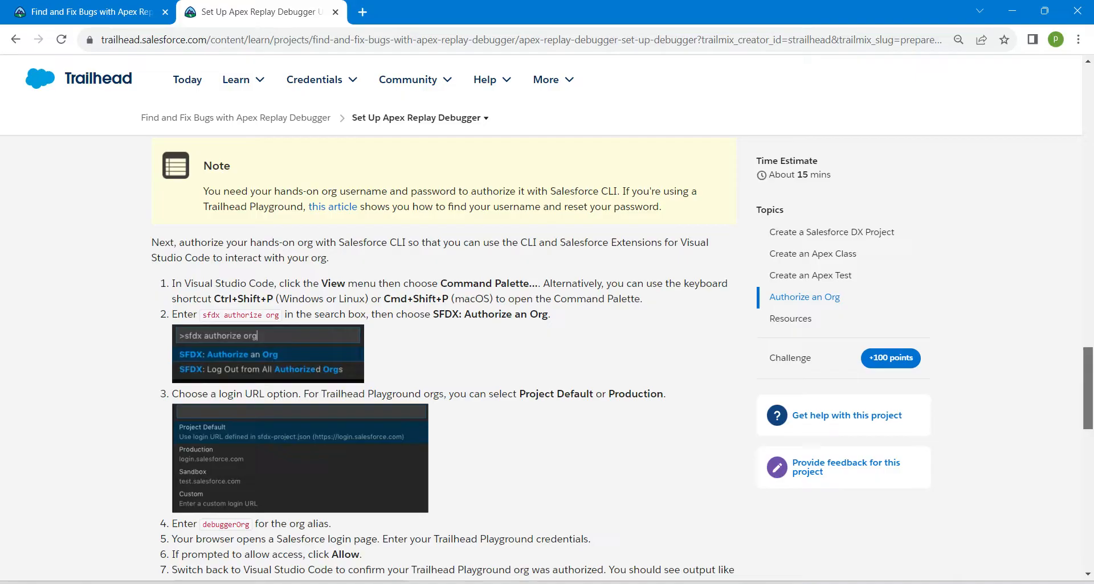
scroll("up", 3)
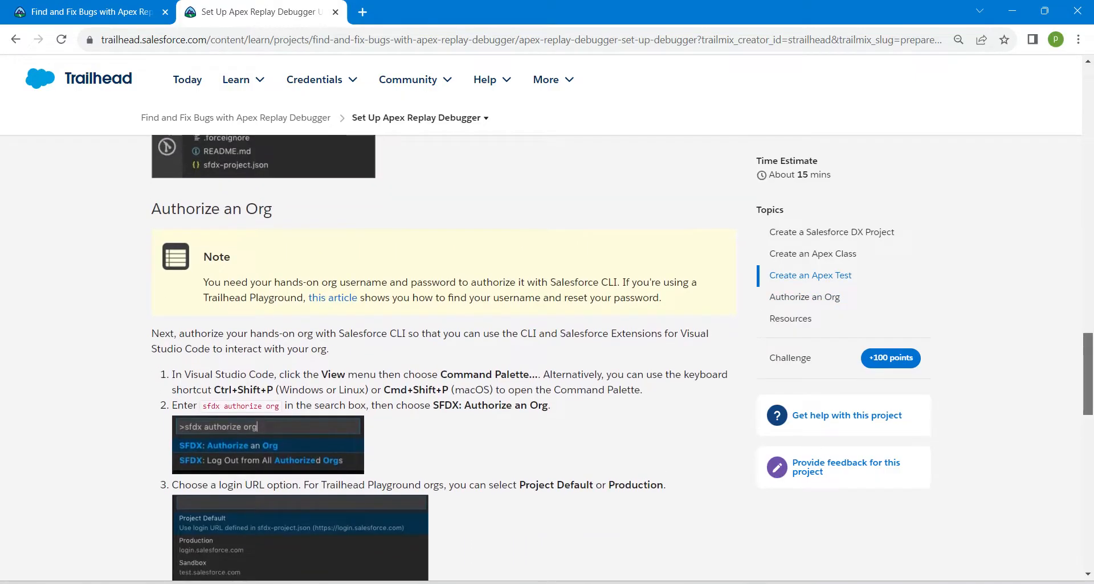
scroll("down", 3)
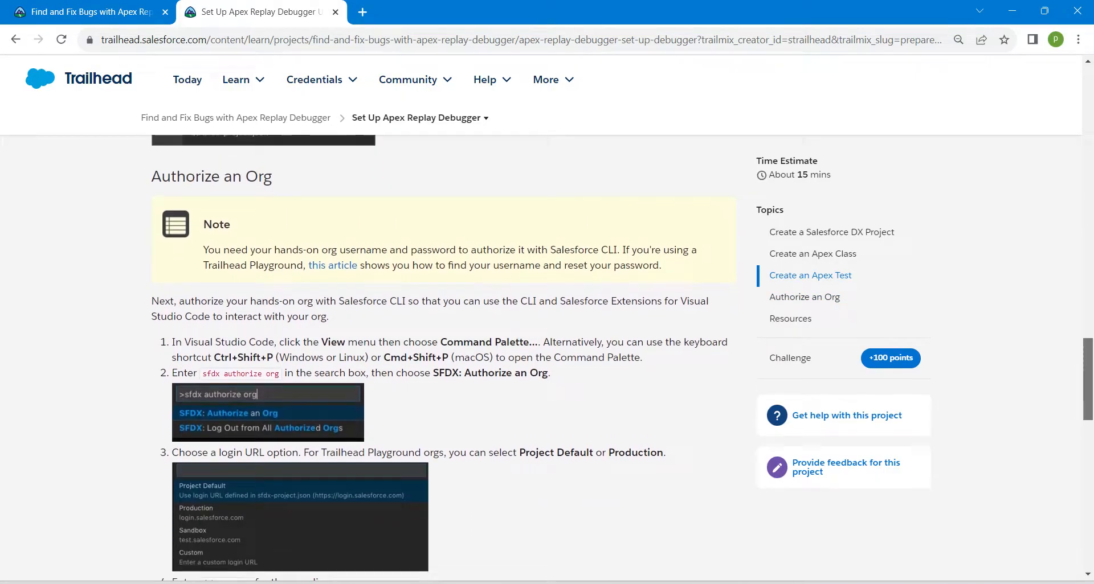
scroll("down", 3)
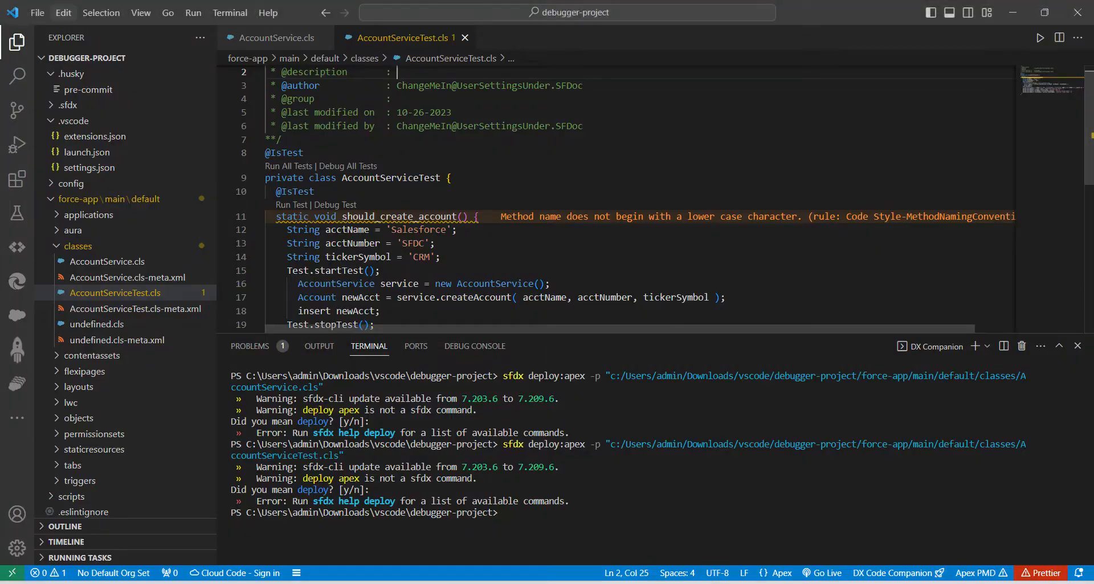
Run SFDX: Authorize an Org from the Command Palette using the alias debuggerOrg.
left_click(140, 12)
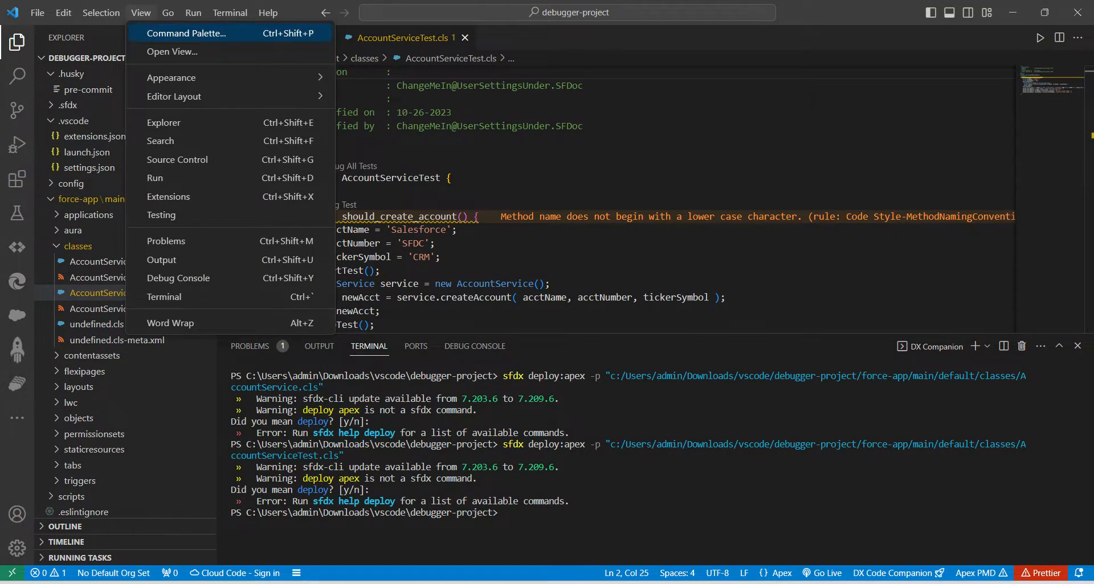
left_click(186, 33)
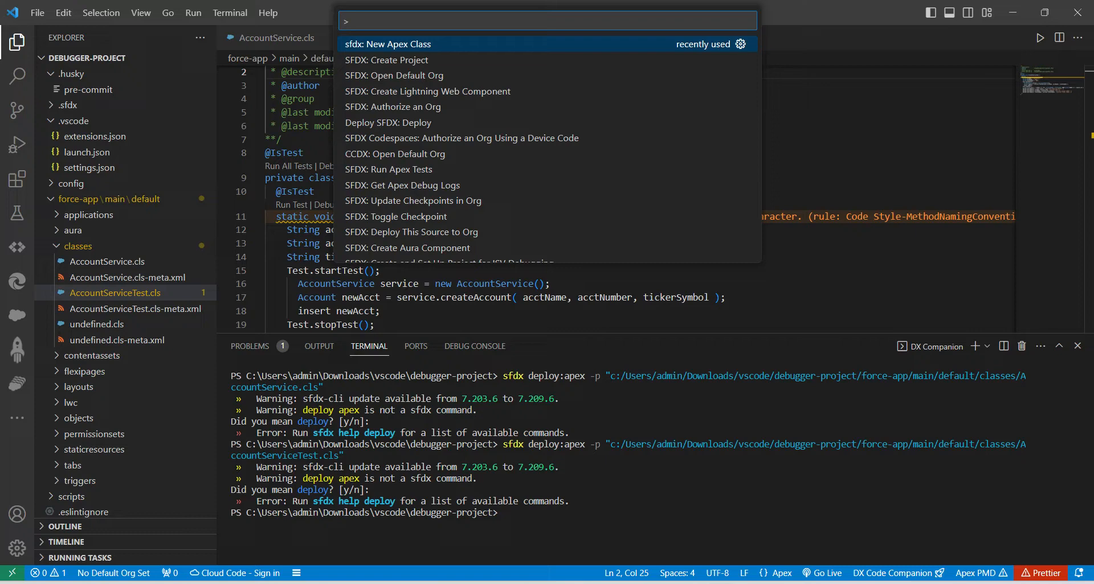
type("auth")
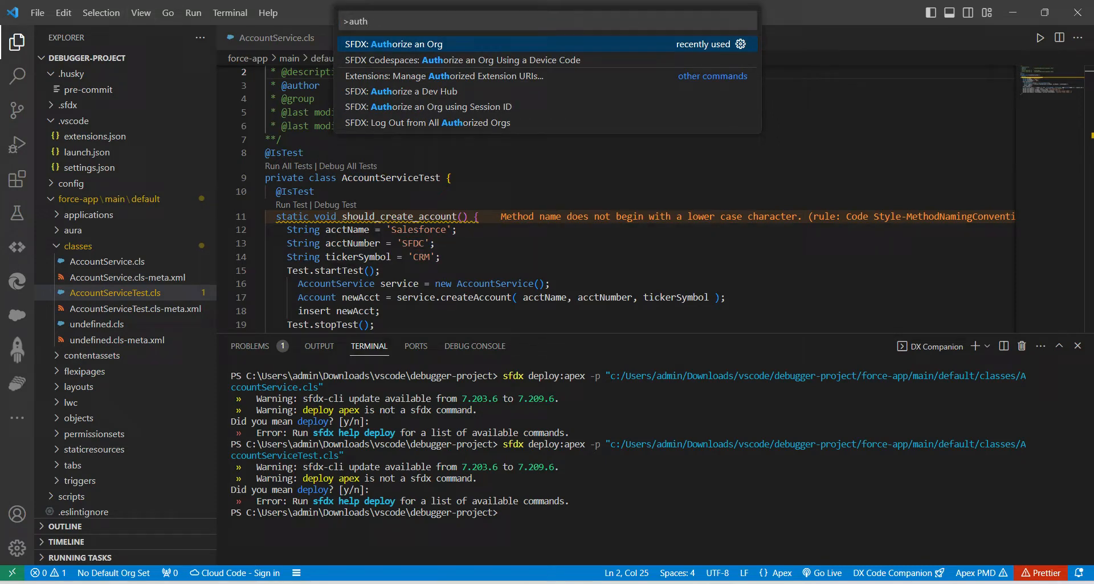
left_click(393, 44)
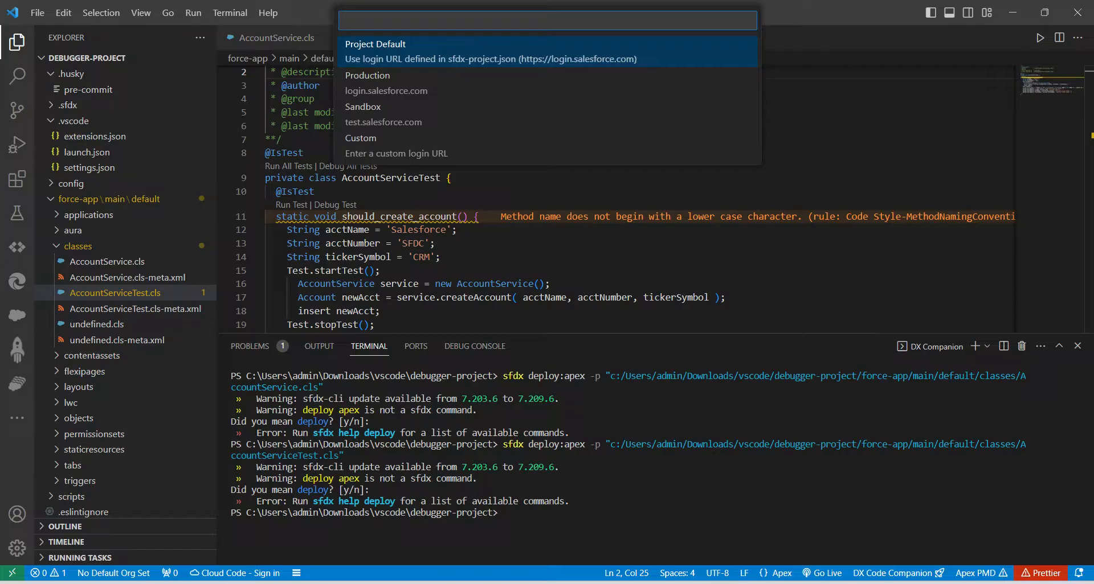
type("debuggerOrg")
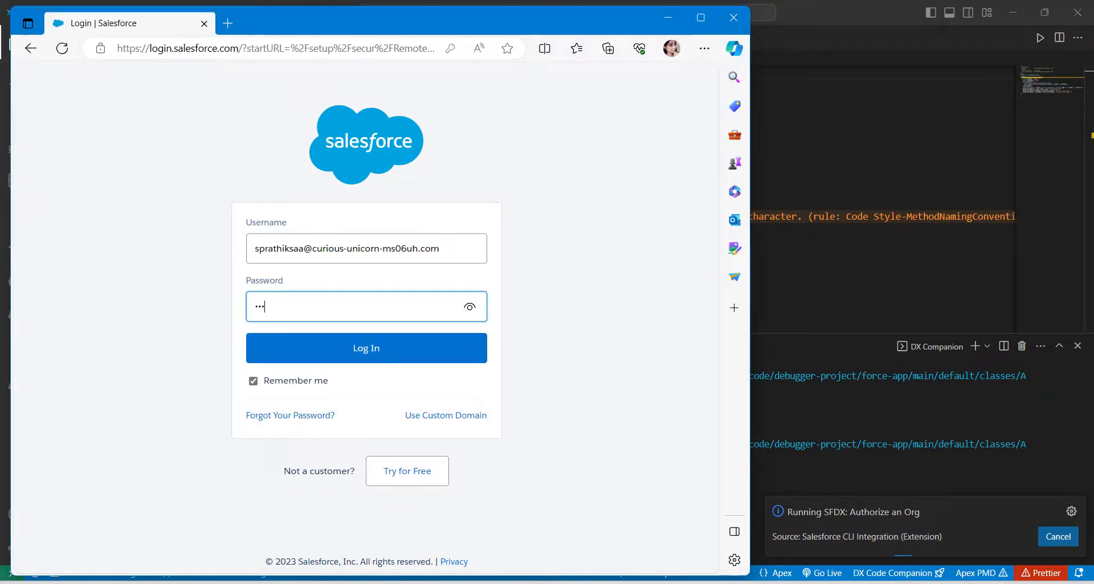
Enter the playground org password and submit the Salesforce login.
type("password")
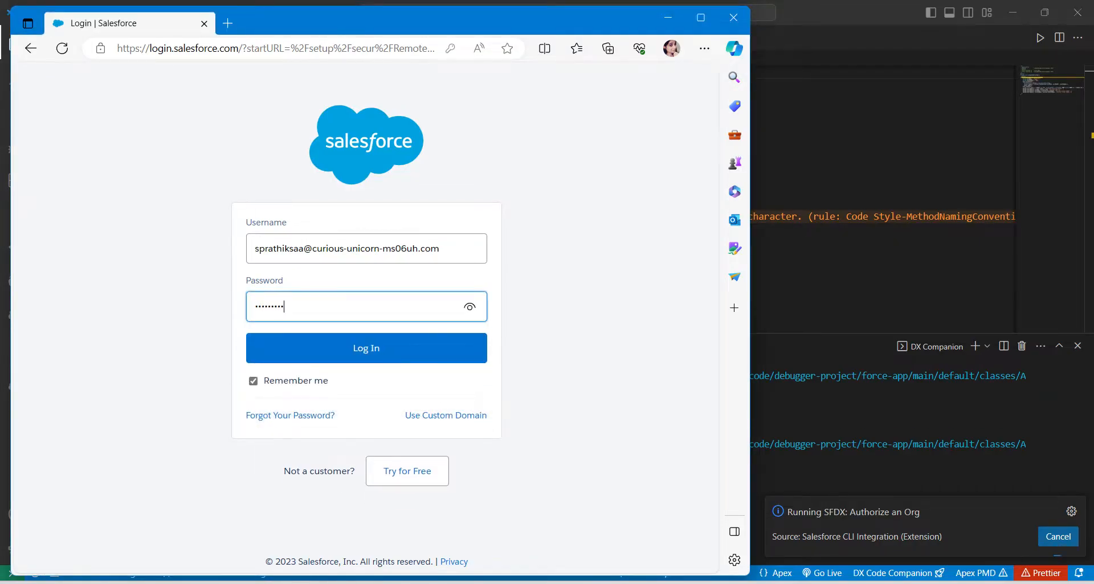
left_click(366, 348)
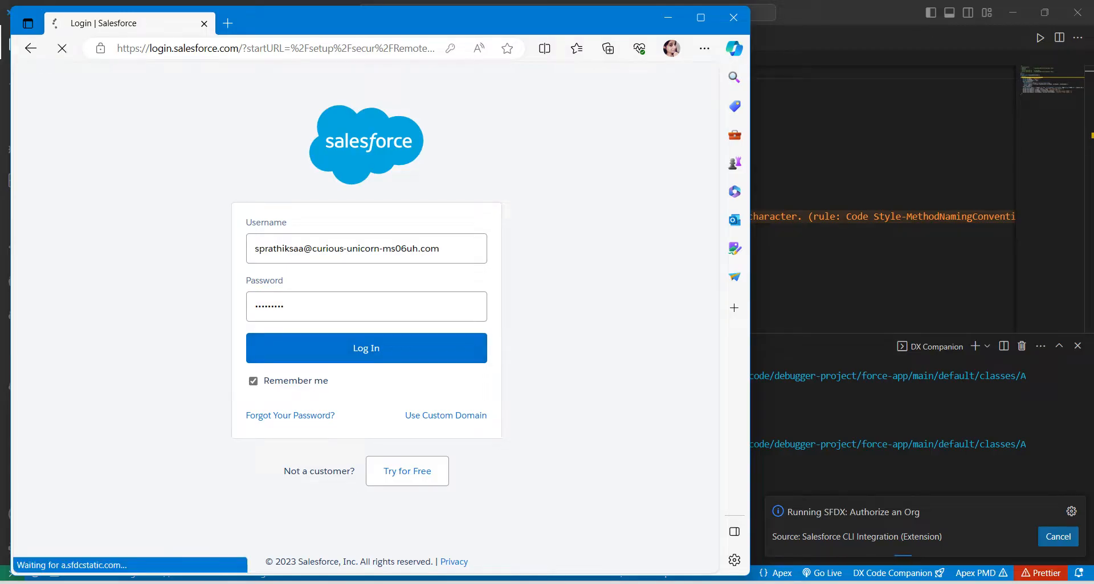
left_click(365, 348)
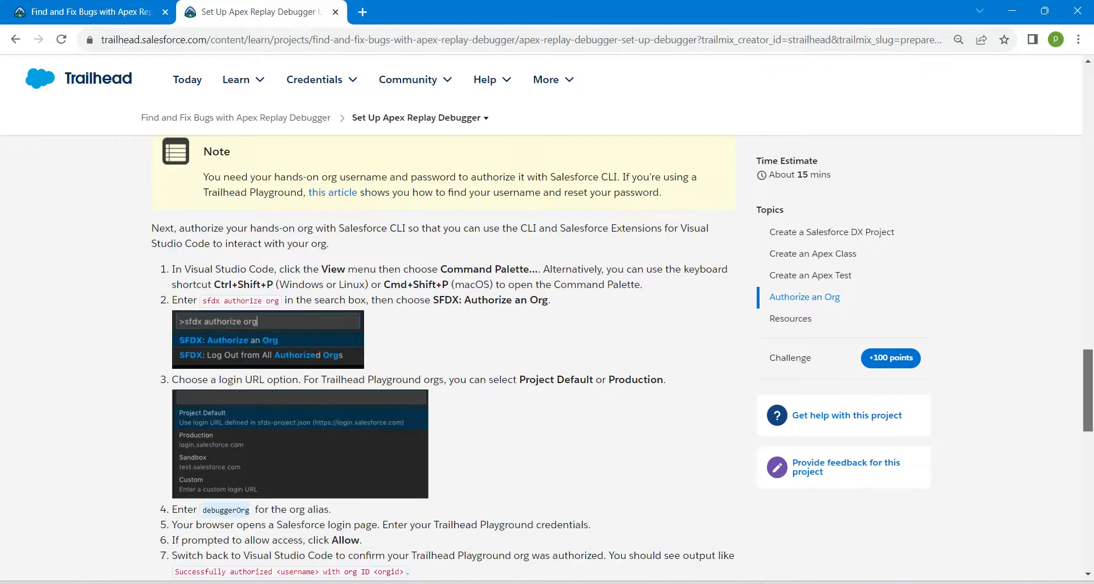
Verify the Set Up Apex Replay Debugger step for 100 points and dismiss the completion popup.
scroll("down", 3)
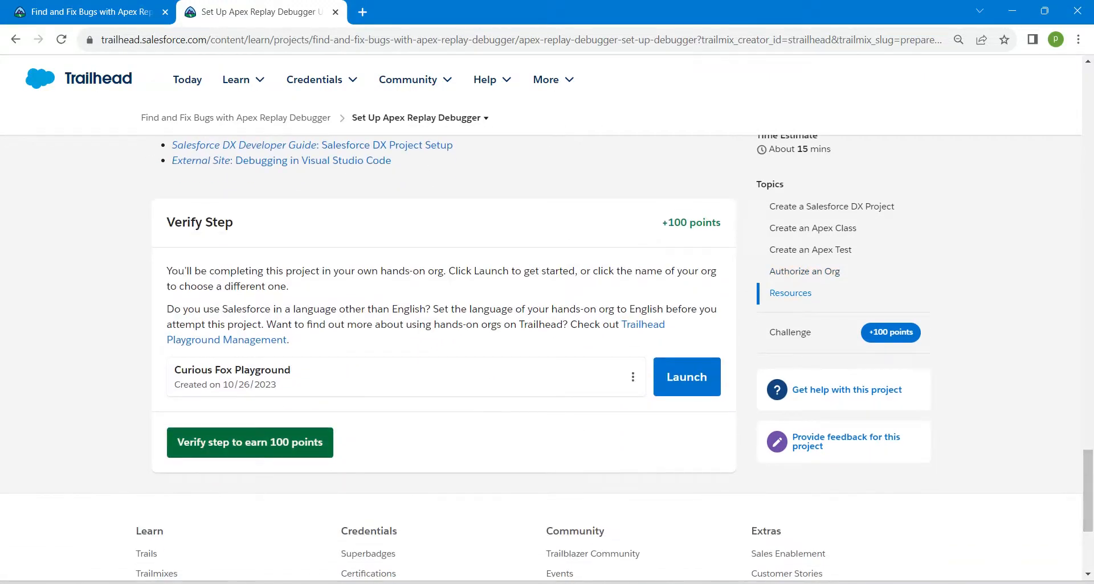
left_click(249, 442)
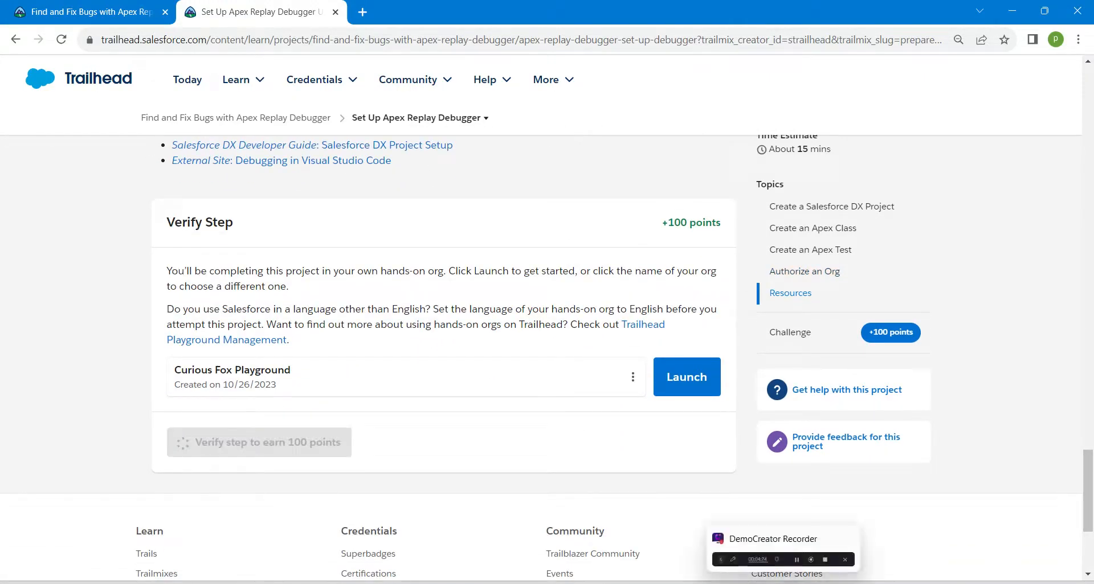
left_click(259, 442)
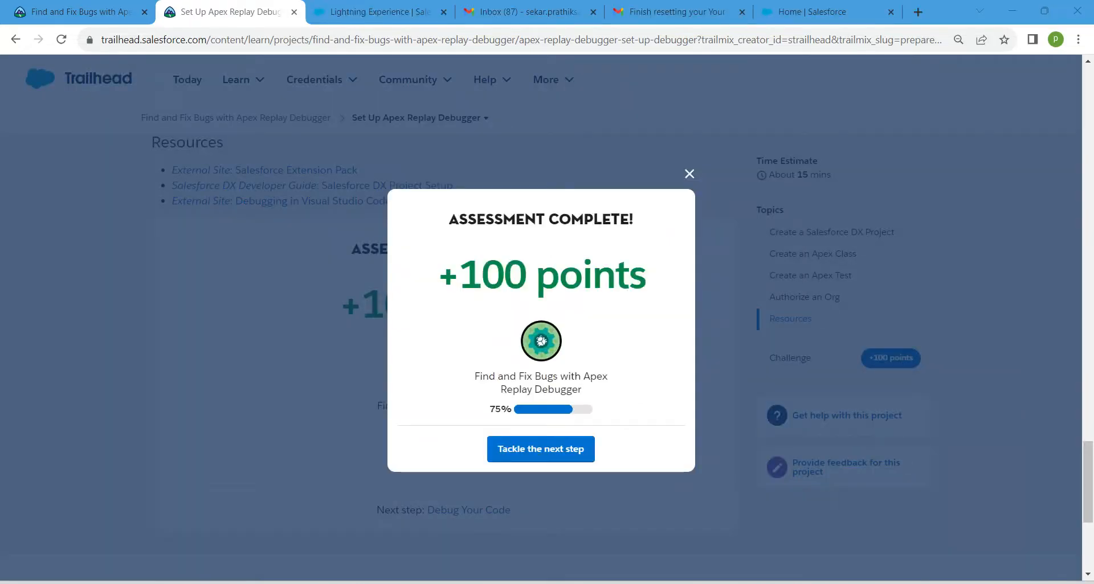
mouse_move(688, 174)
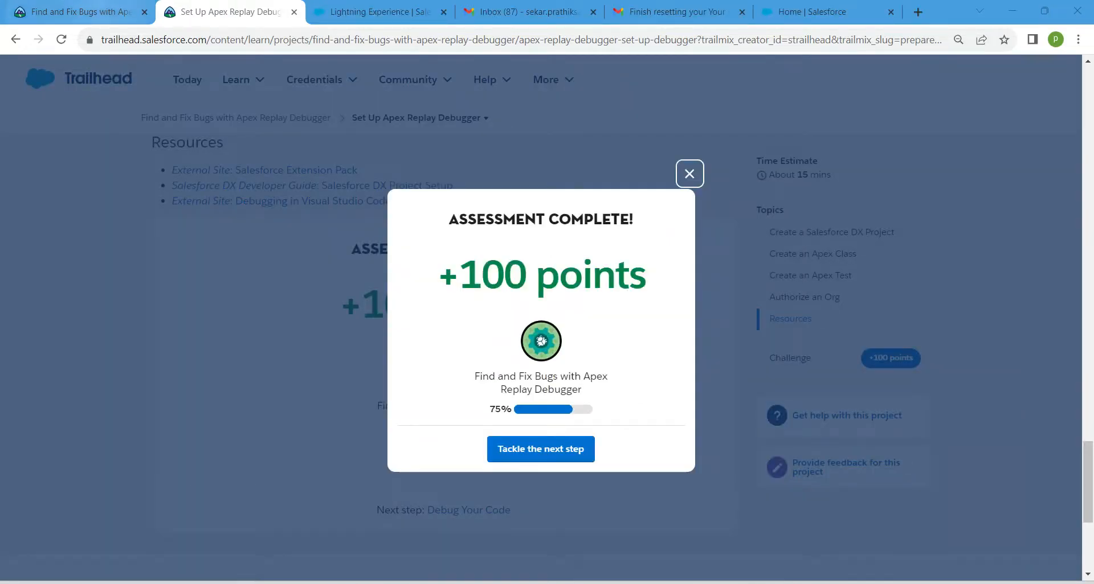
left_click(540, 449)
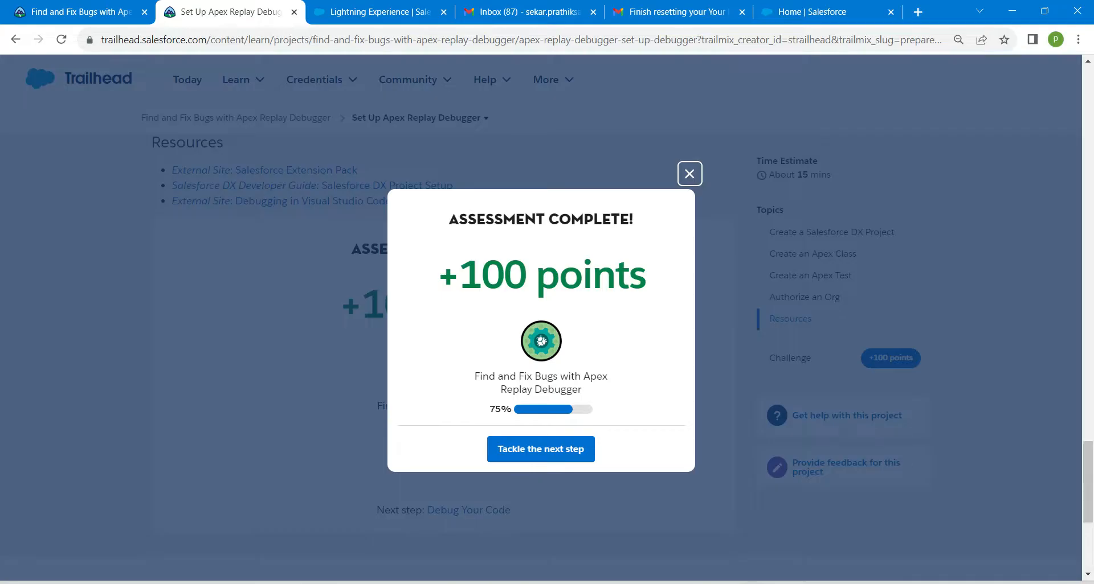
left_click(689, 173)
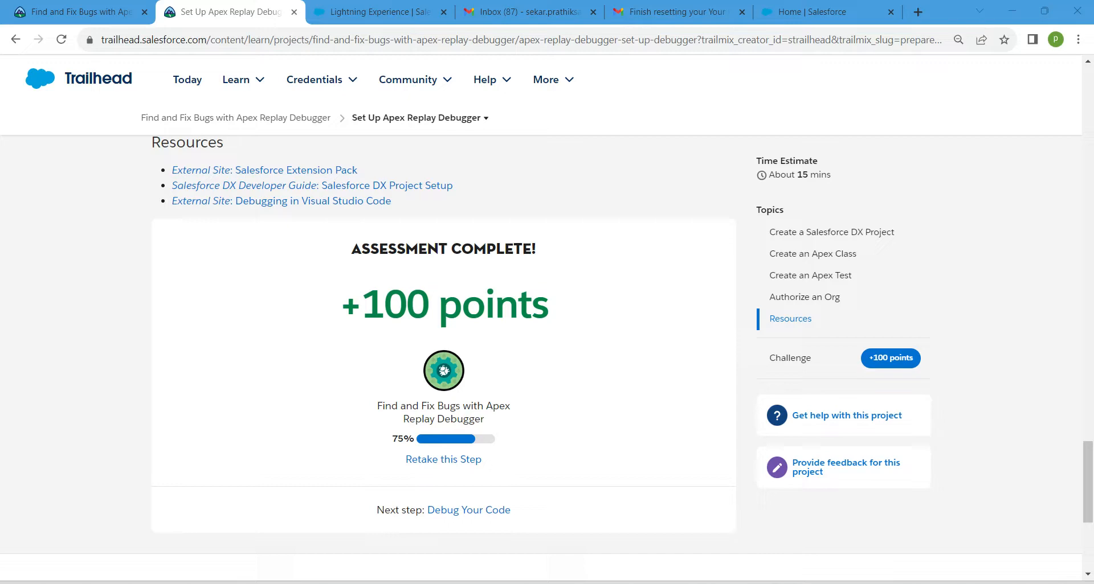
left_click(377, 12)
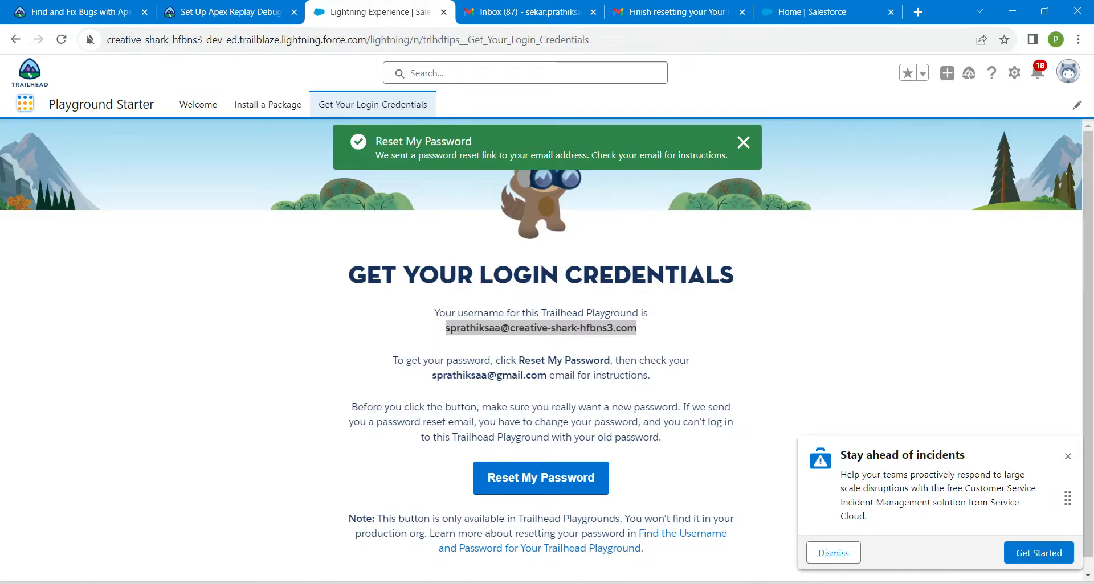
Reopen Playground Starter's Get Your Login Credentials page via the App Launcher, then return to Trailhead.
left_click(25, 104)
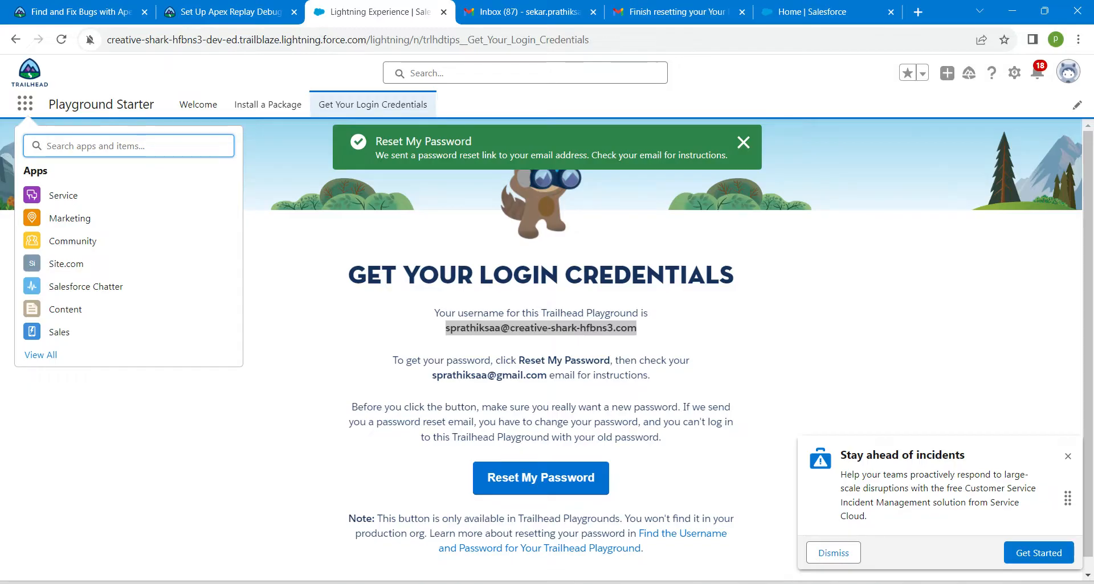
type("plv")
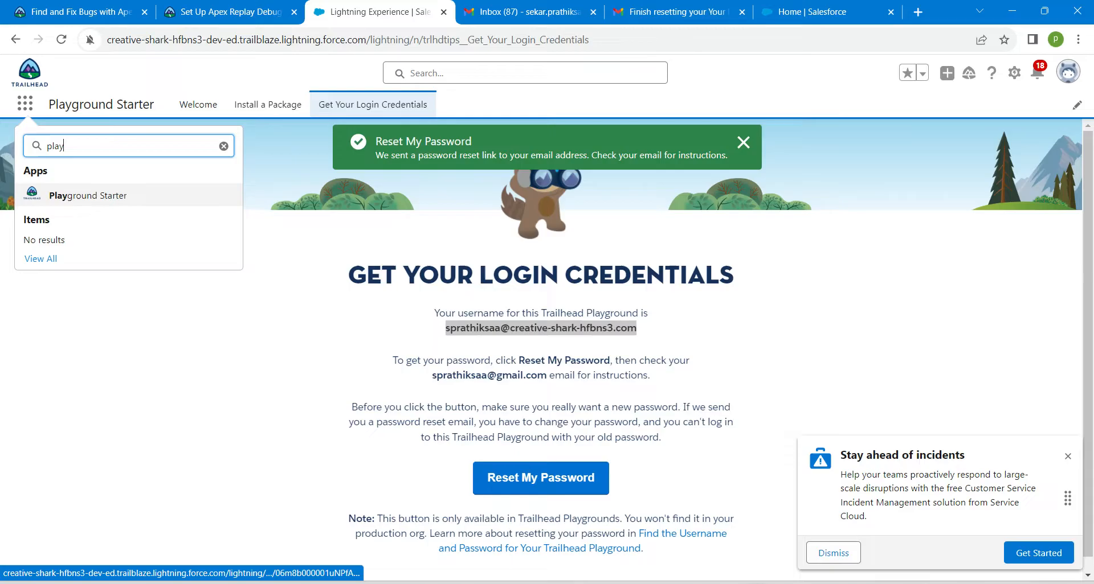
left_click(89, 196)
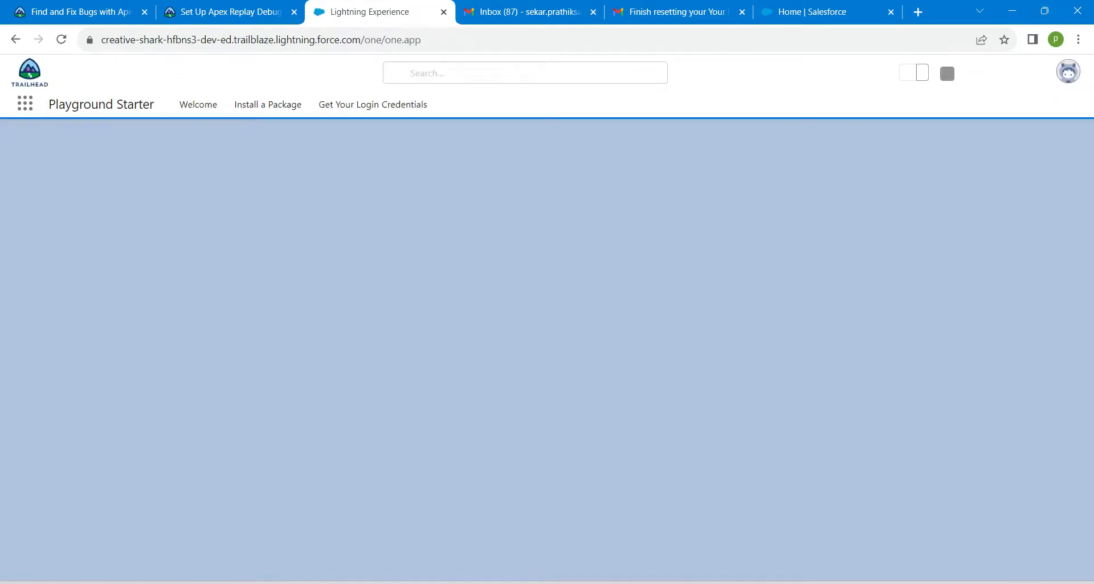
left_click(198, 104)
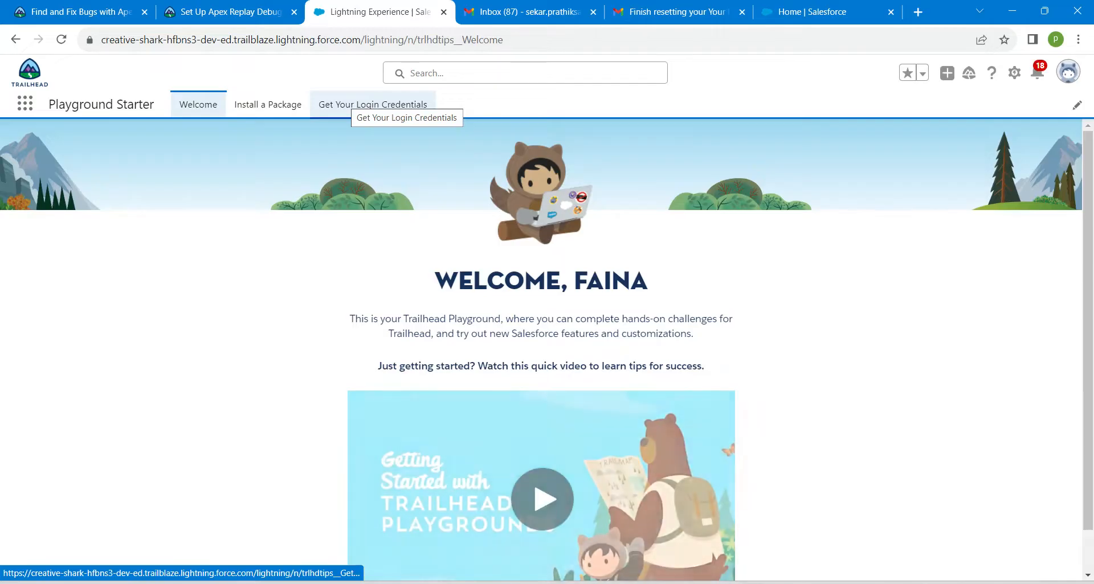
left_click(372, 104)
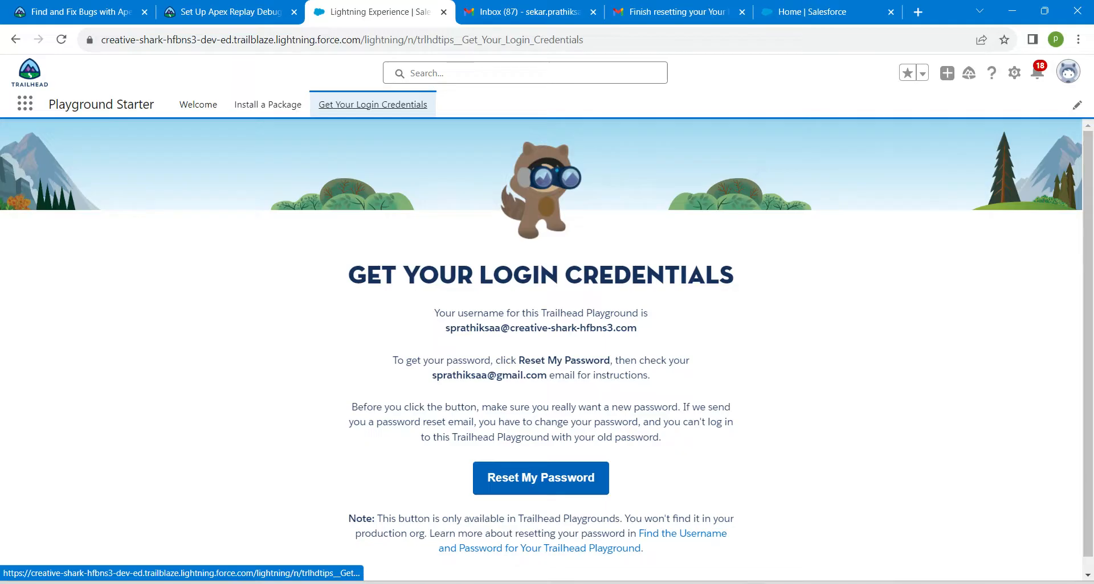
mouse_move(675, 12)
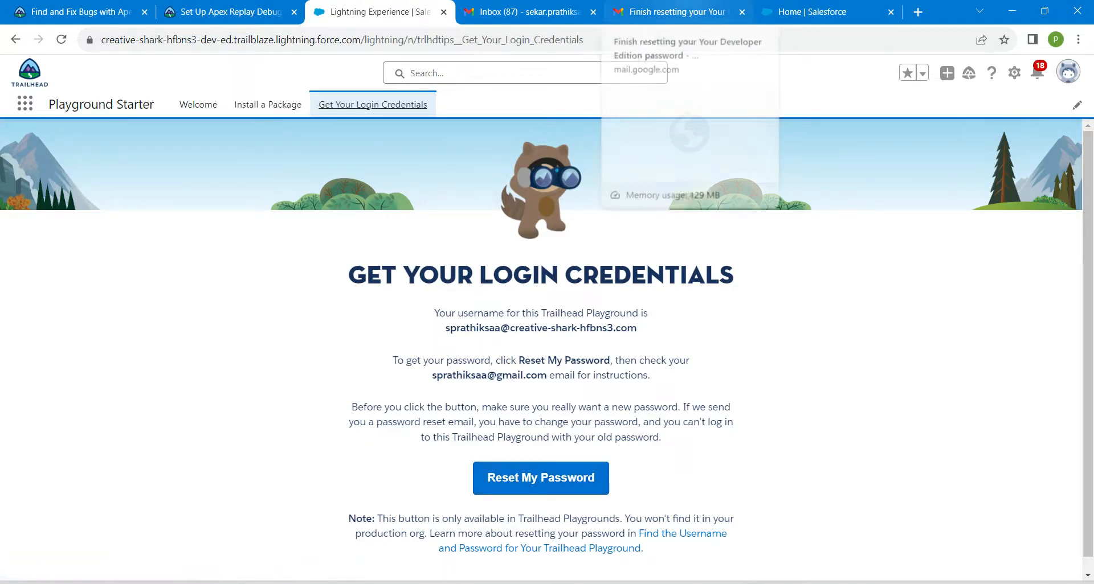
left_click(227, 12)
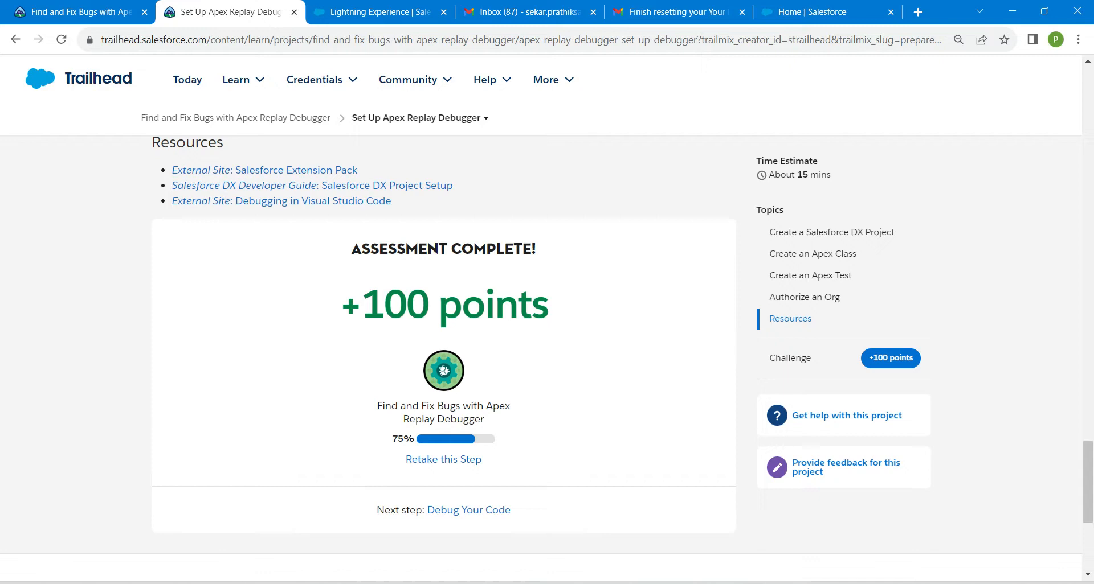